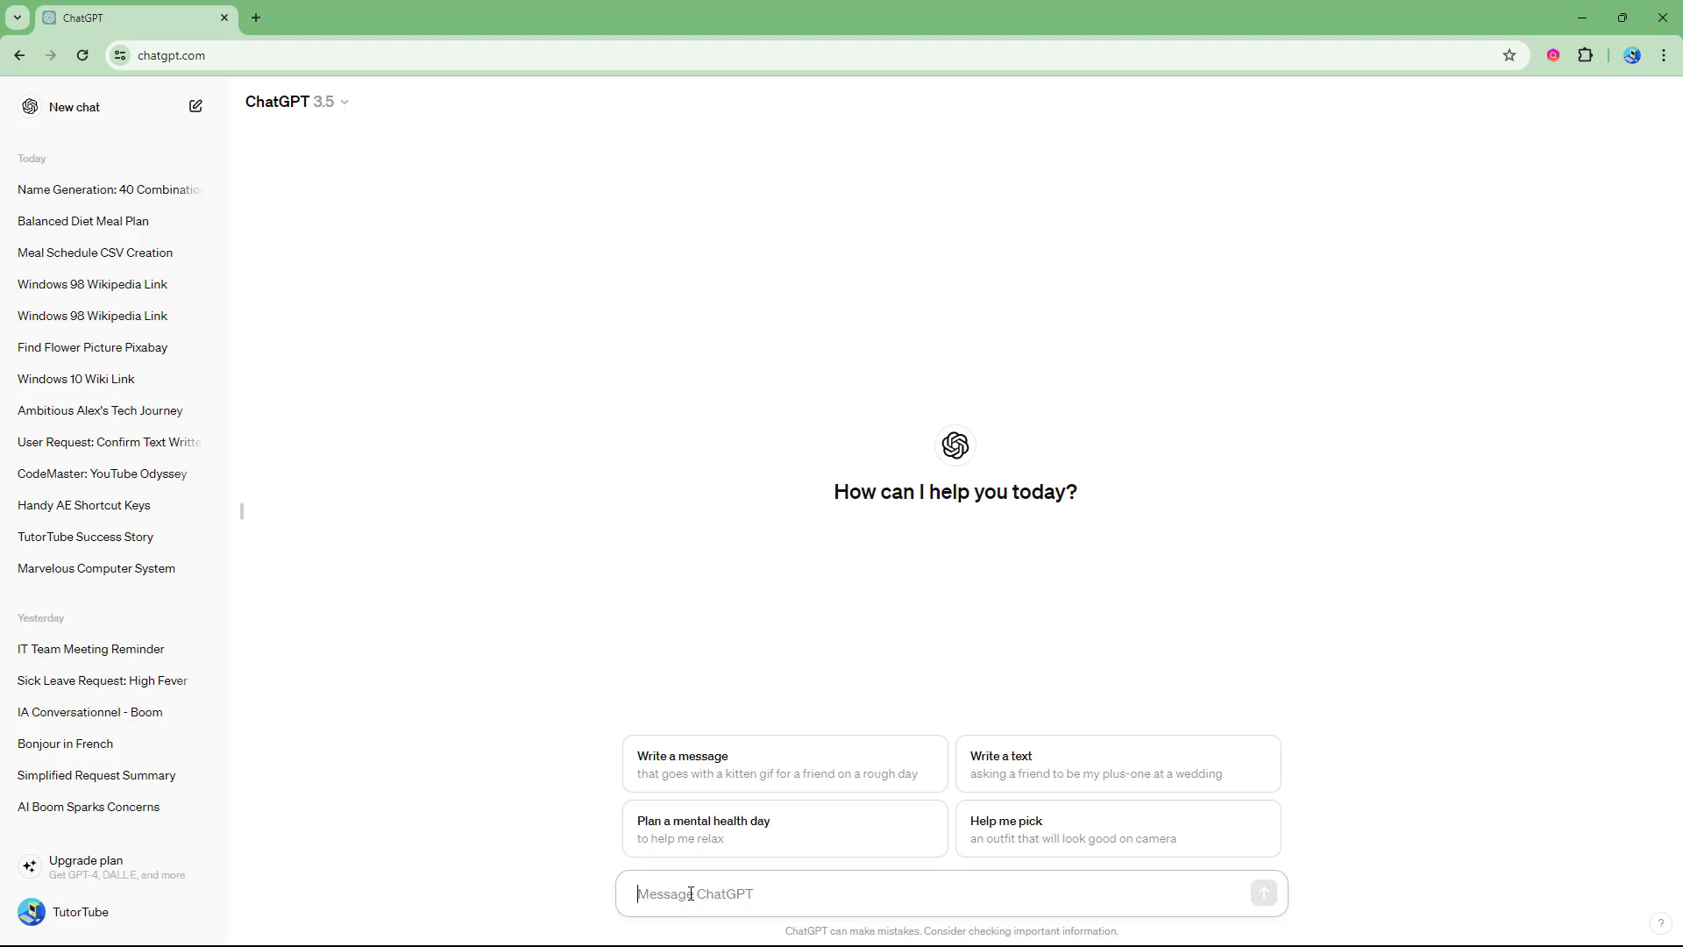
# Send a request to rearrange the next message's data into First, Middle and Last Name as a table
pyautogui.write('R')
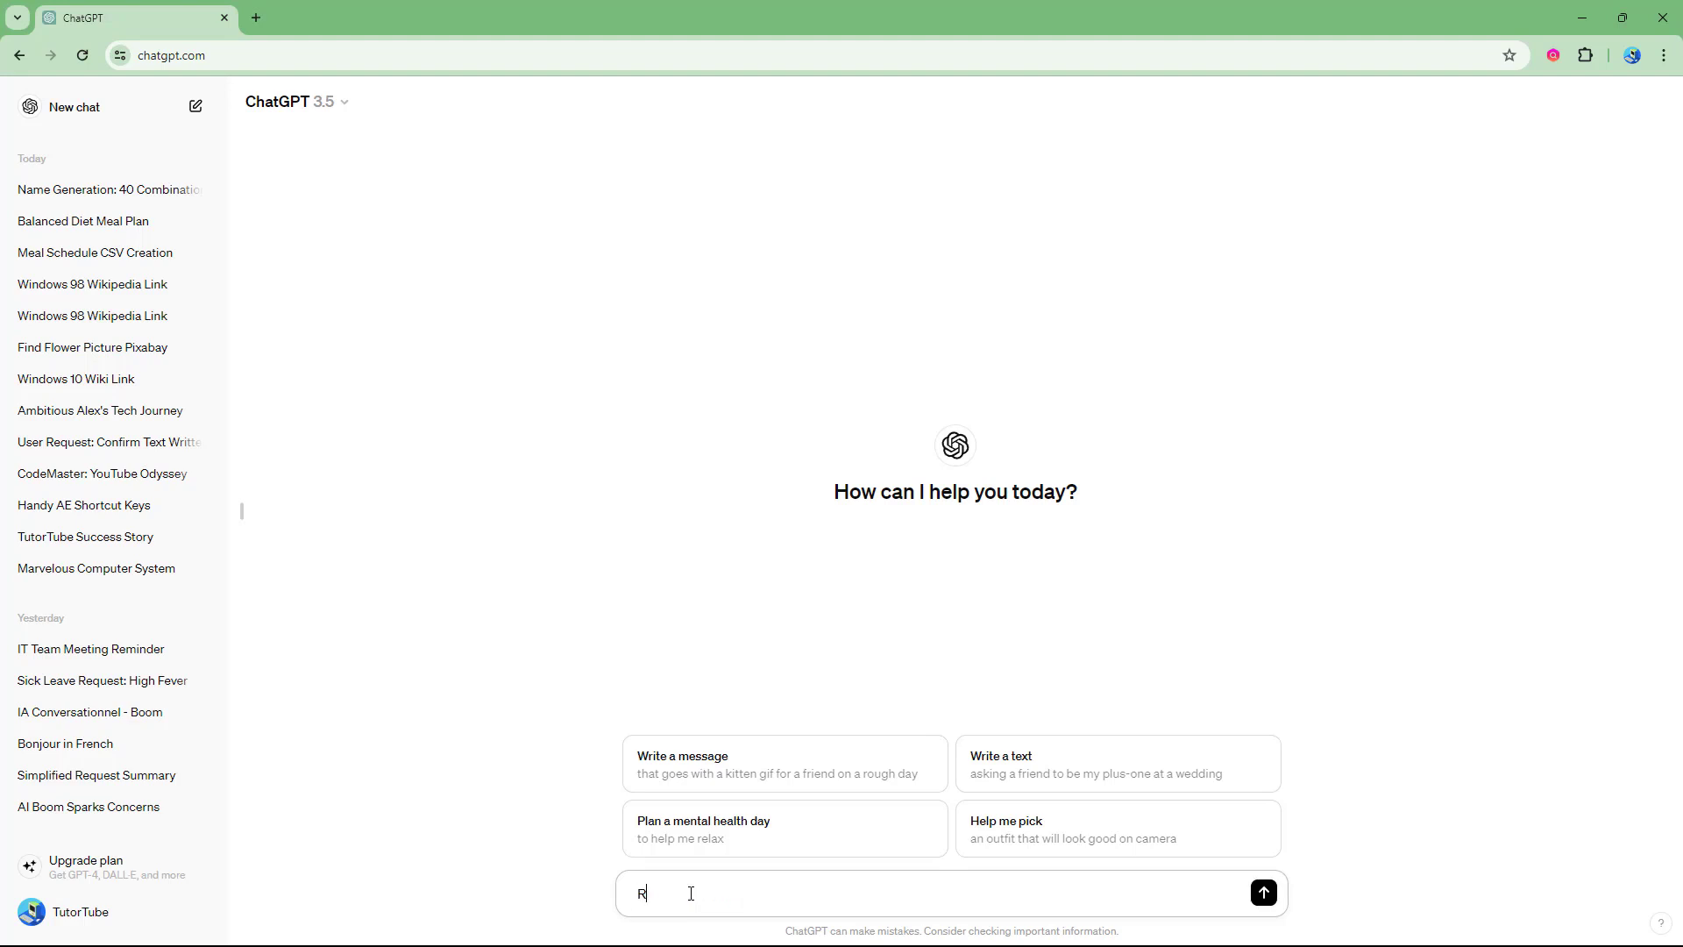
pyautogui.write('earrange the')
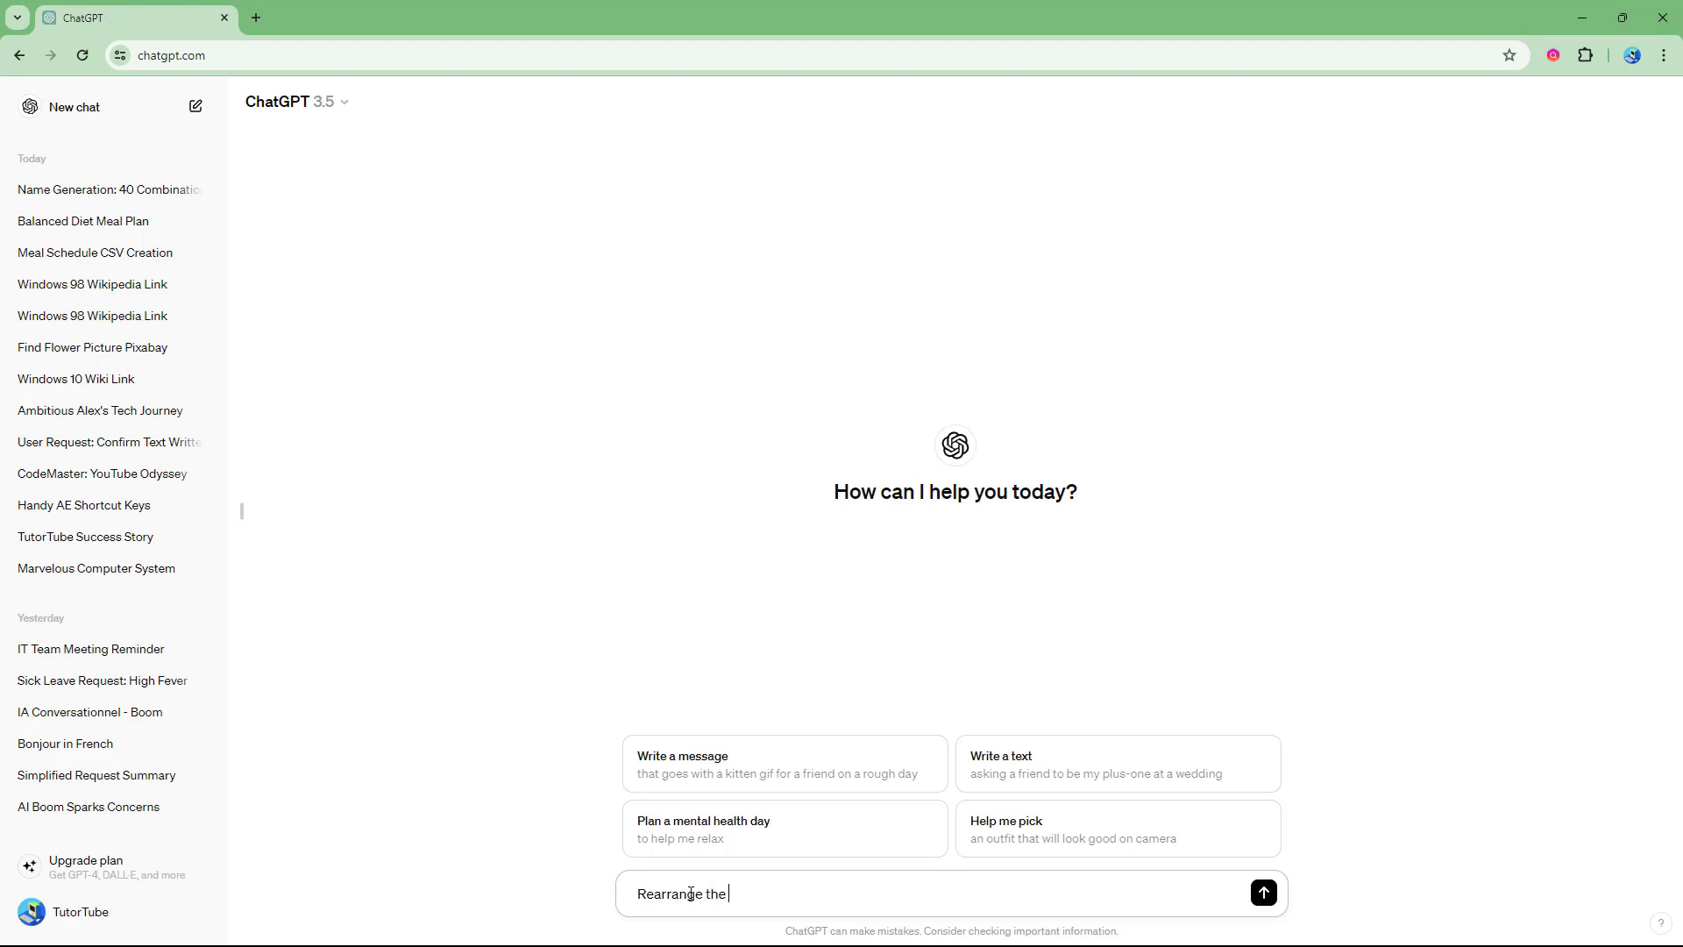
pyautogui.write('data that I')
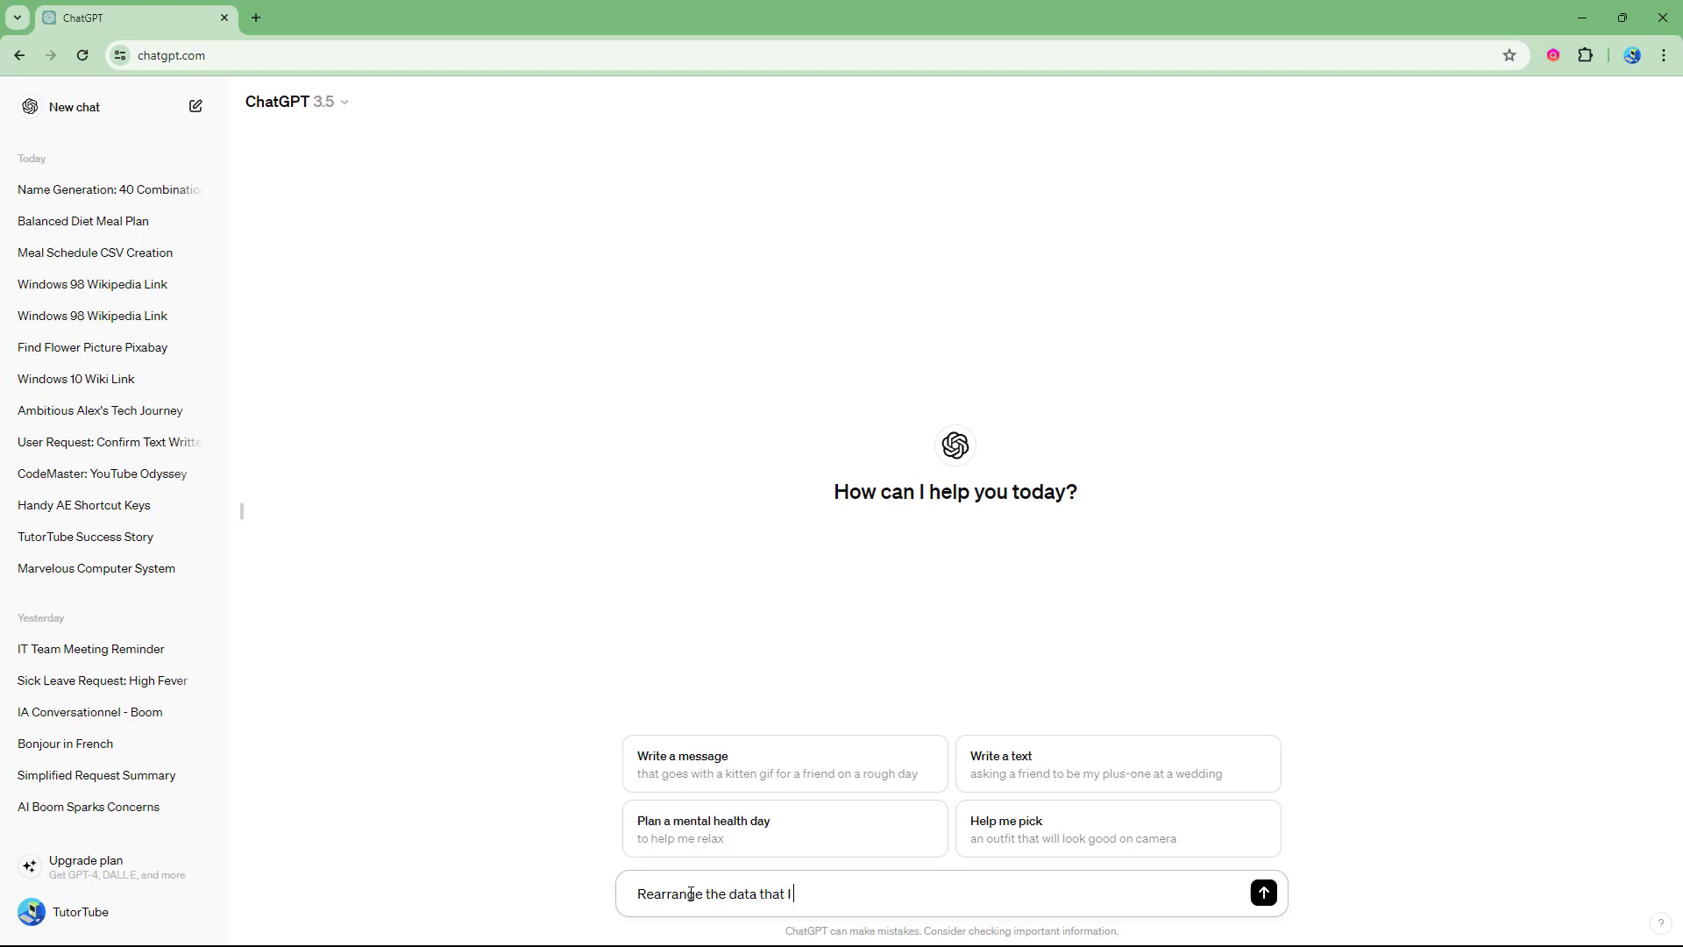
pyautogui.write('am going to')
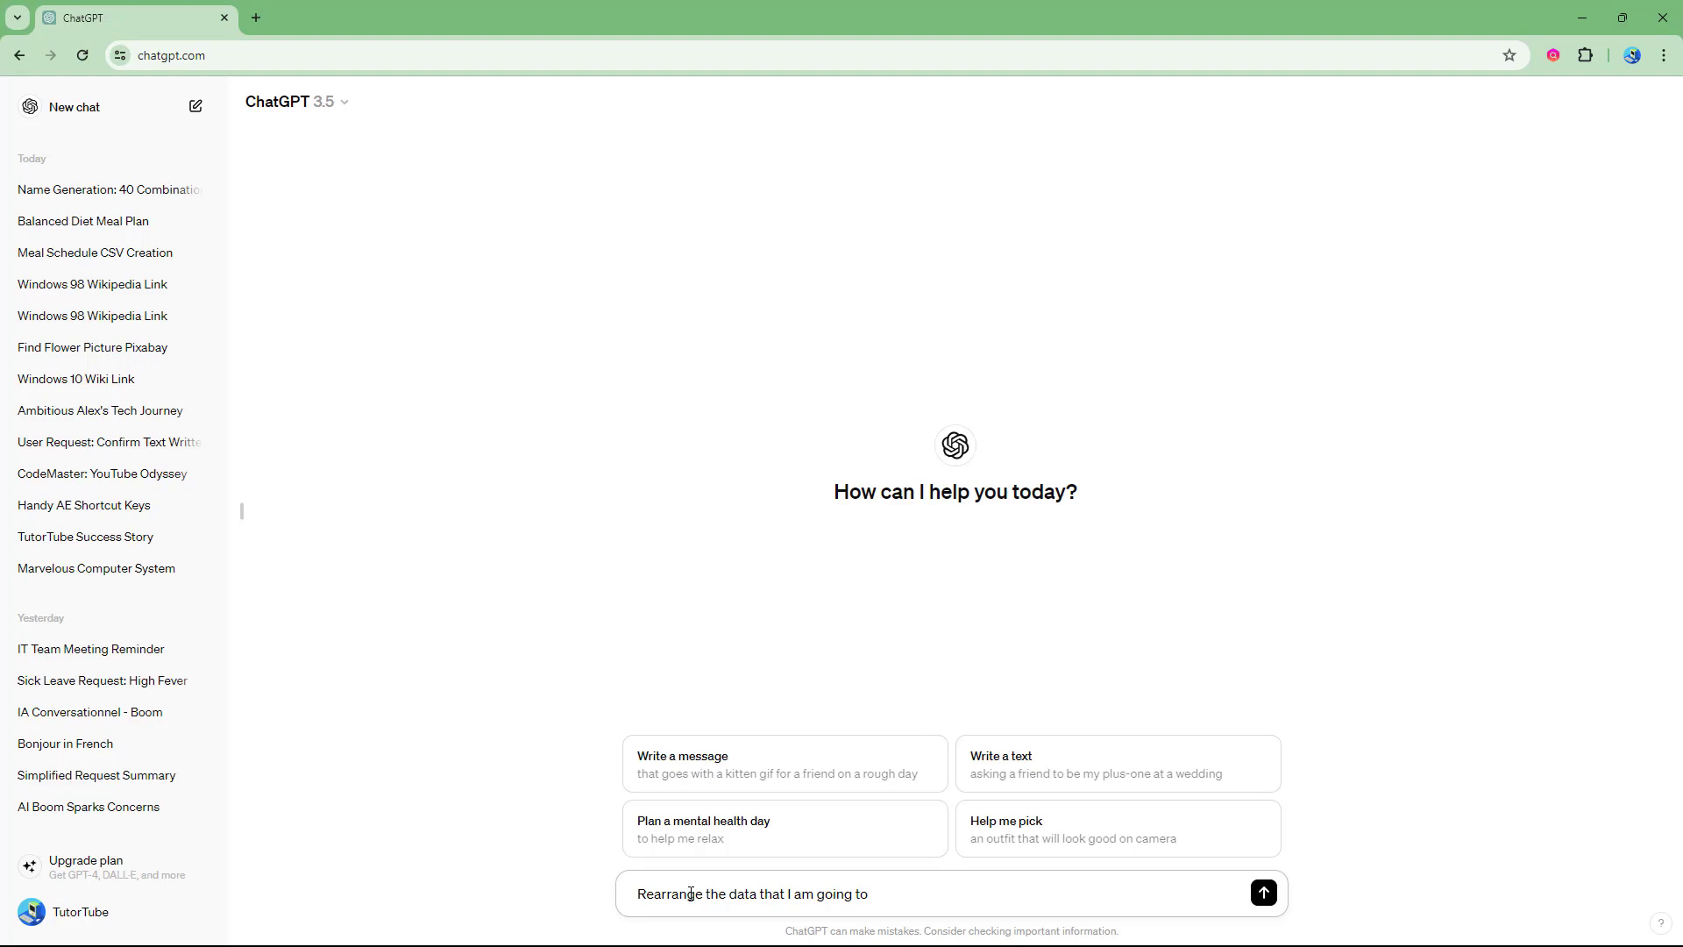
pyautogui.write('send in the next')
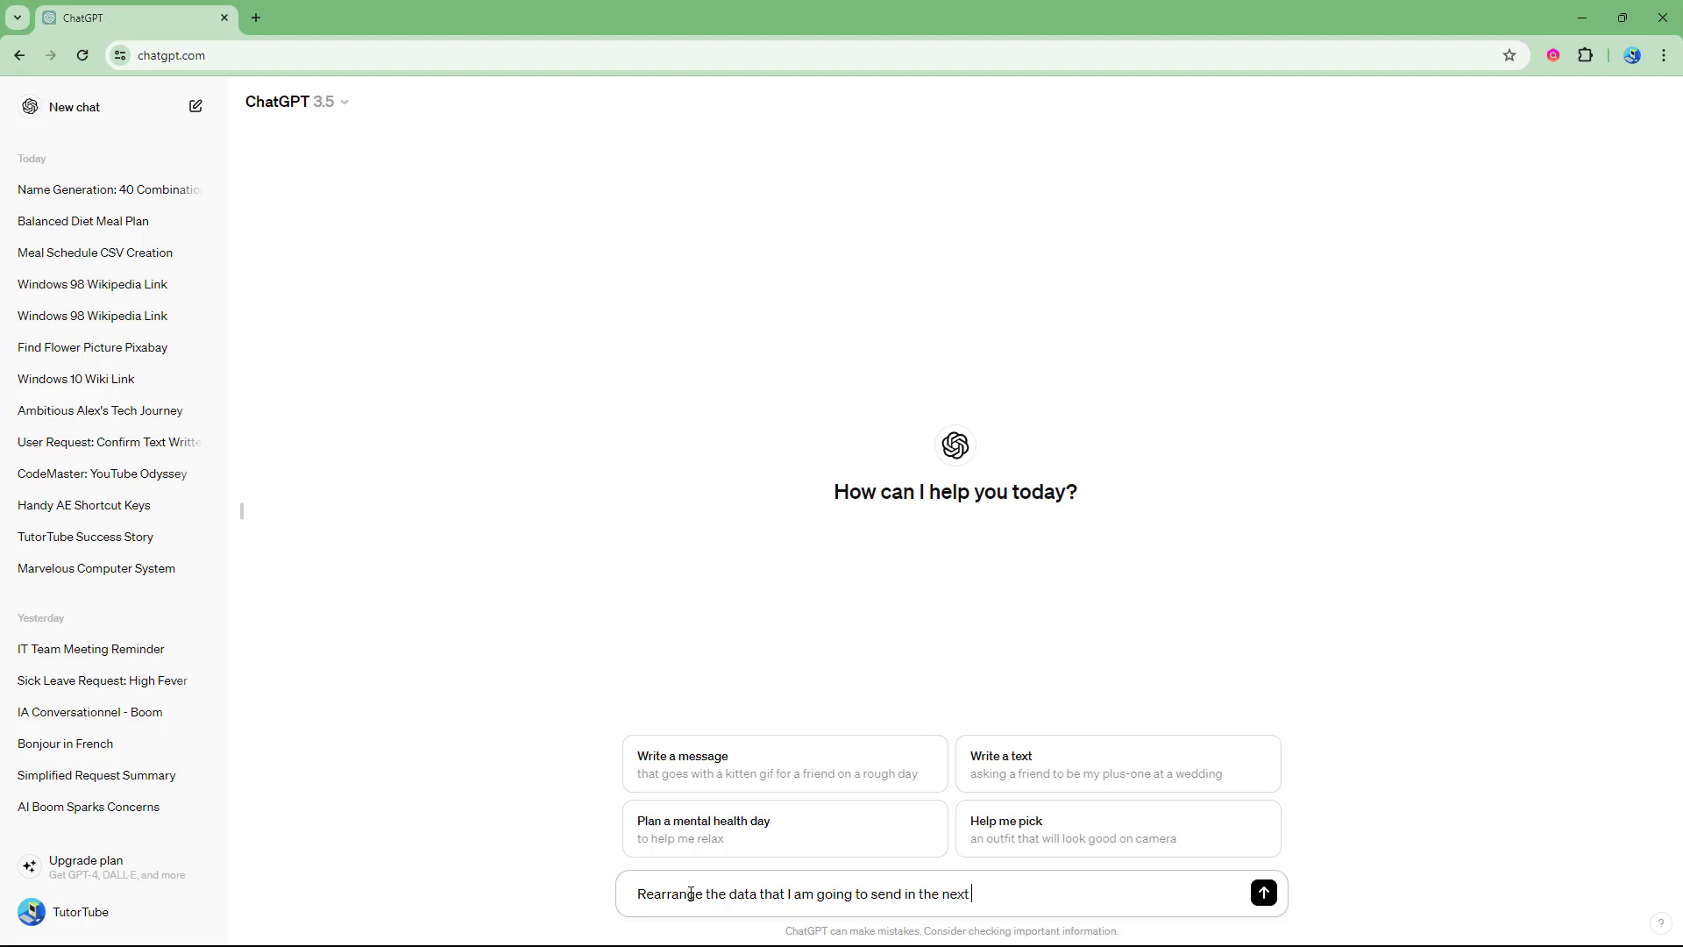
pyautogui.write('message')
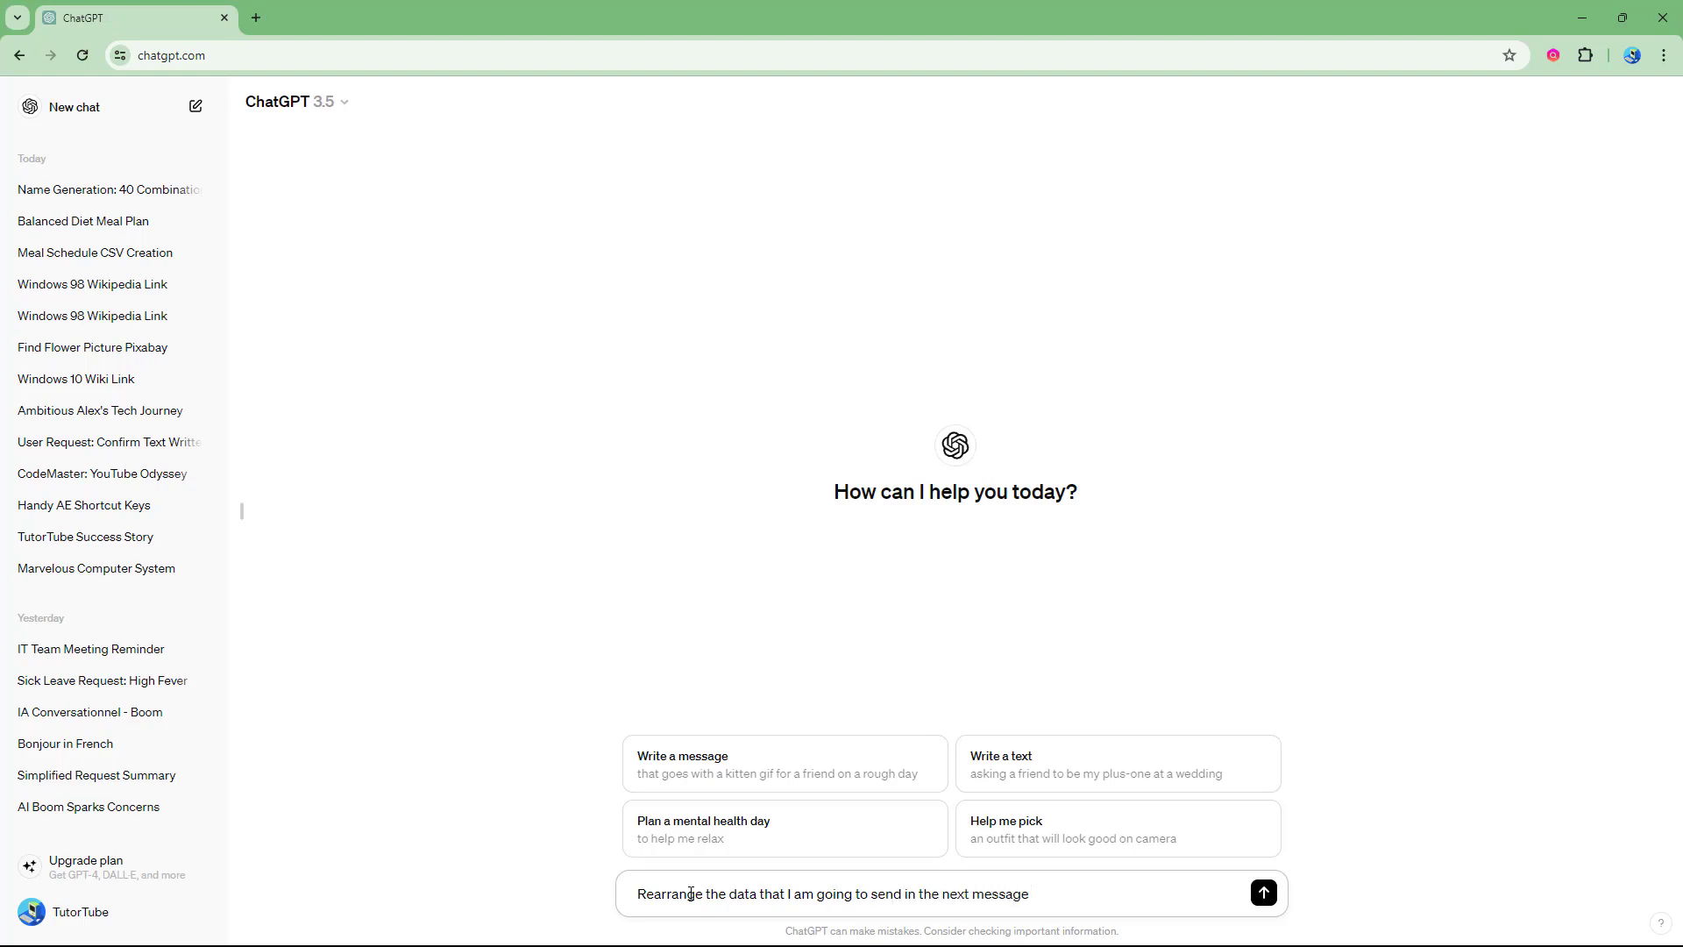
pyautogui.write('as First name, Middle Name and')
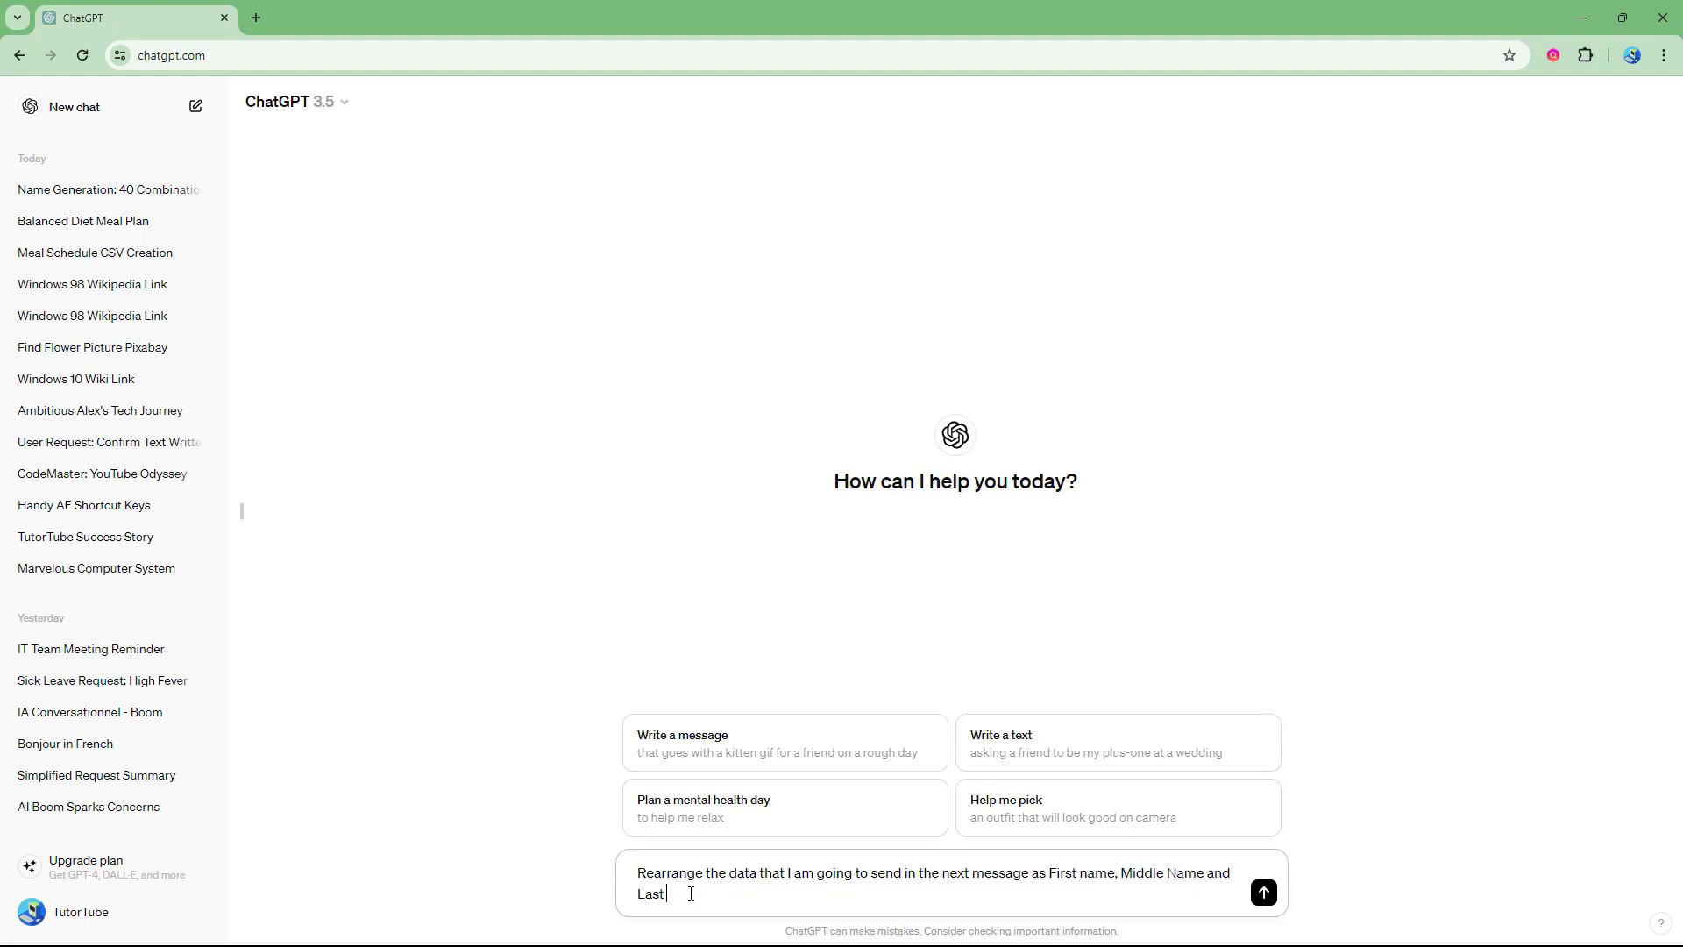
pyautogui.write('Name')
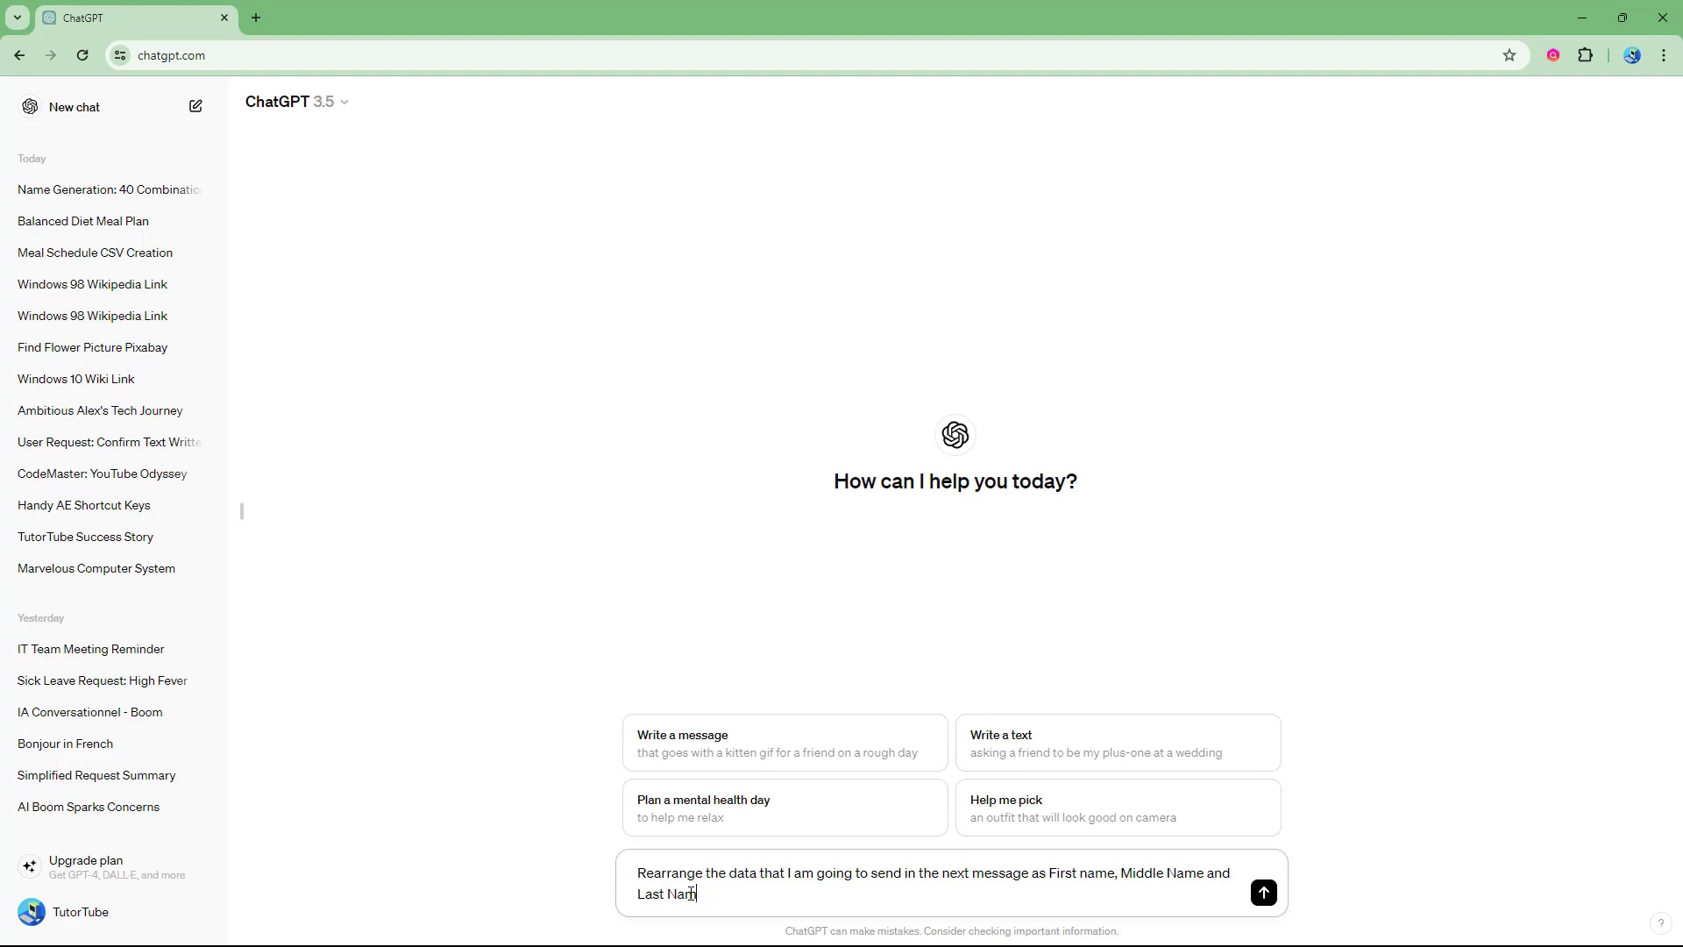
pyautogui.write('. Generate thui')
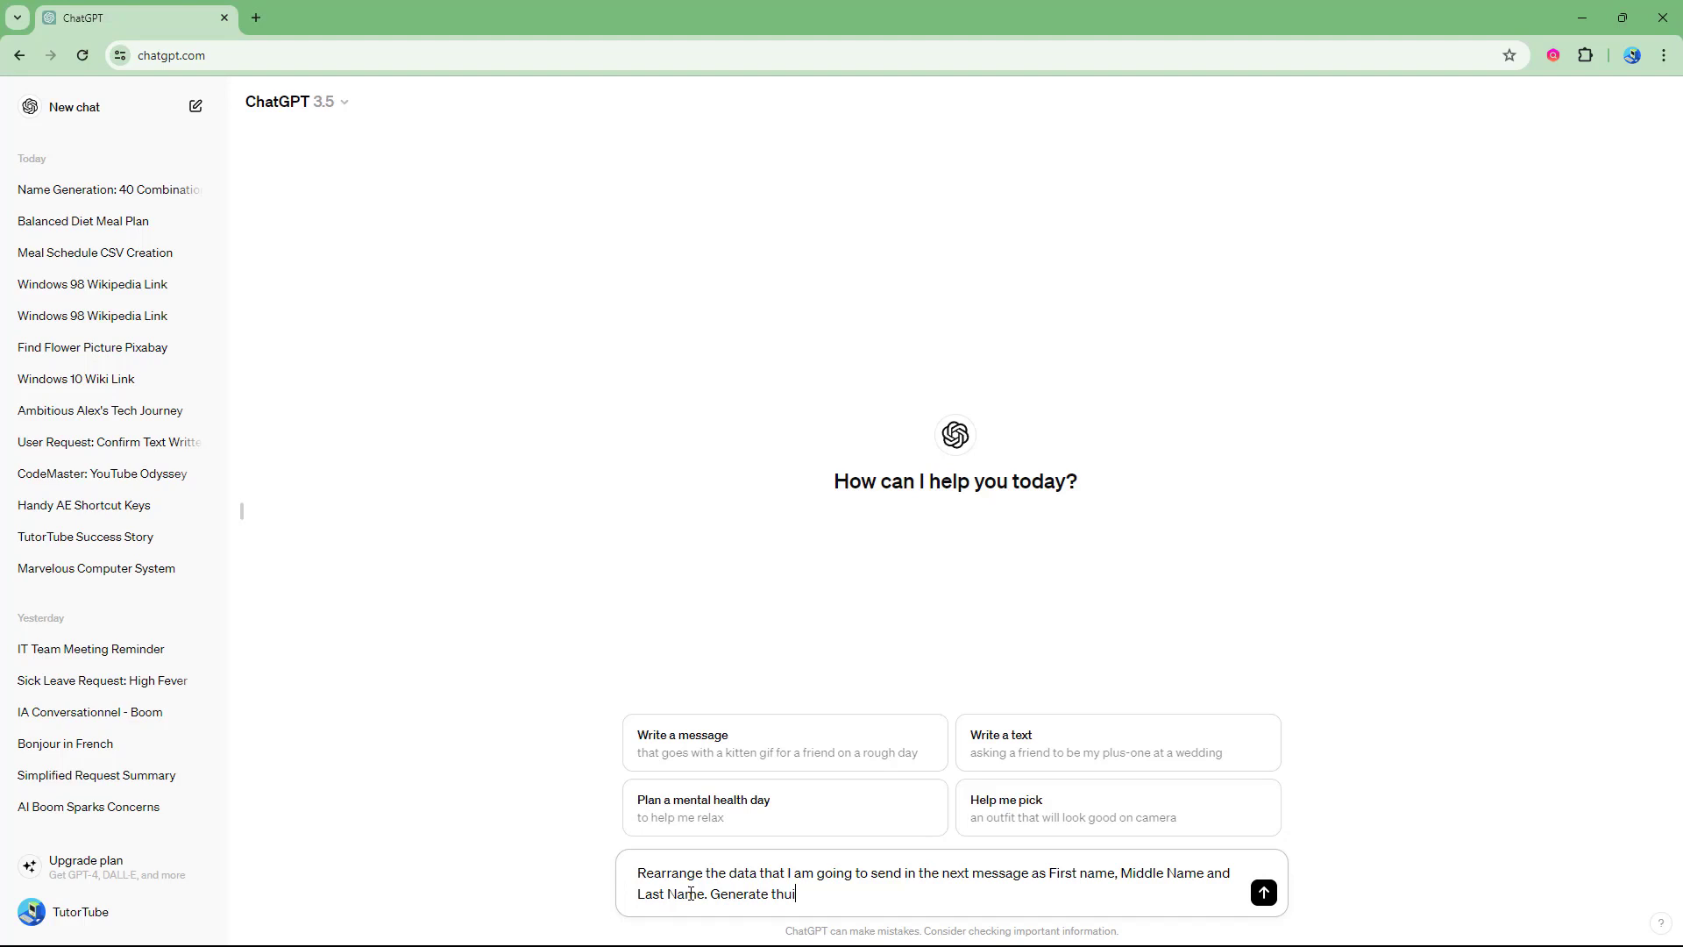
pyautogui.write('his as a table data.')
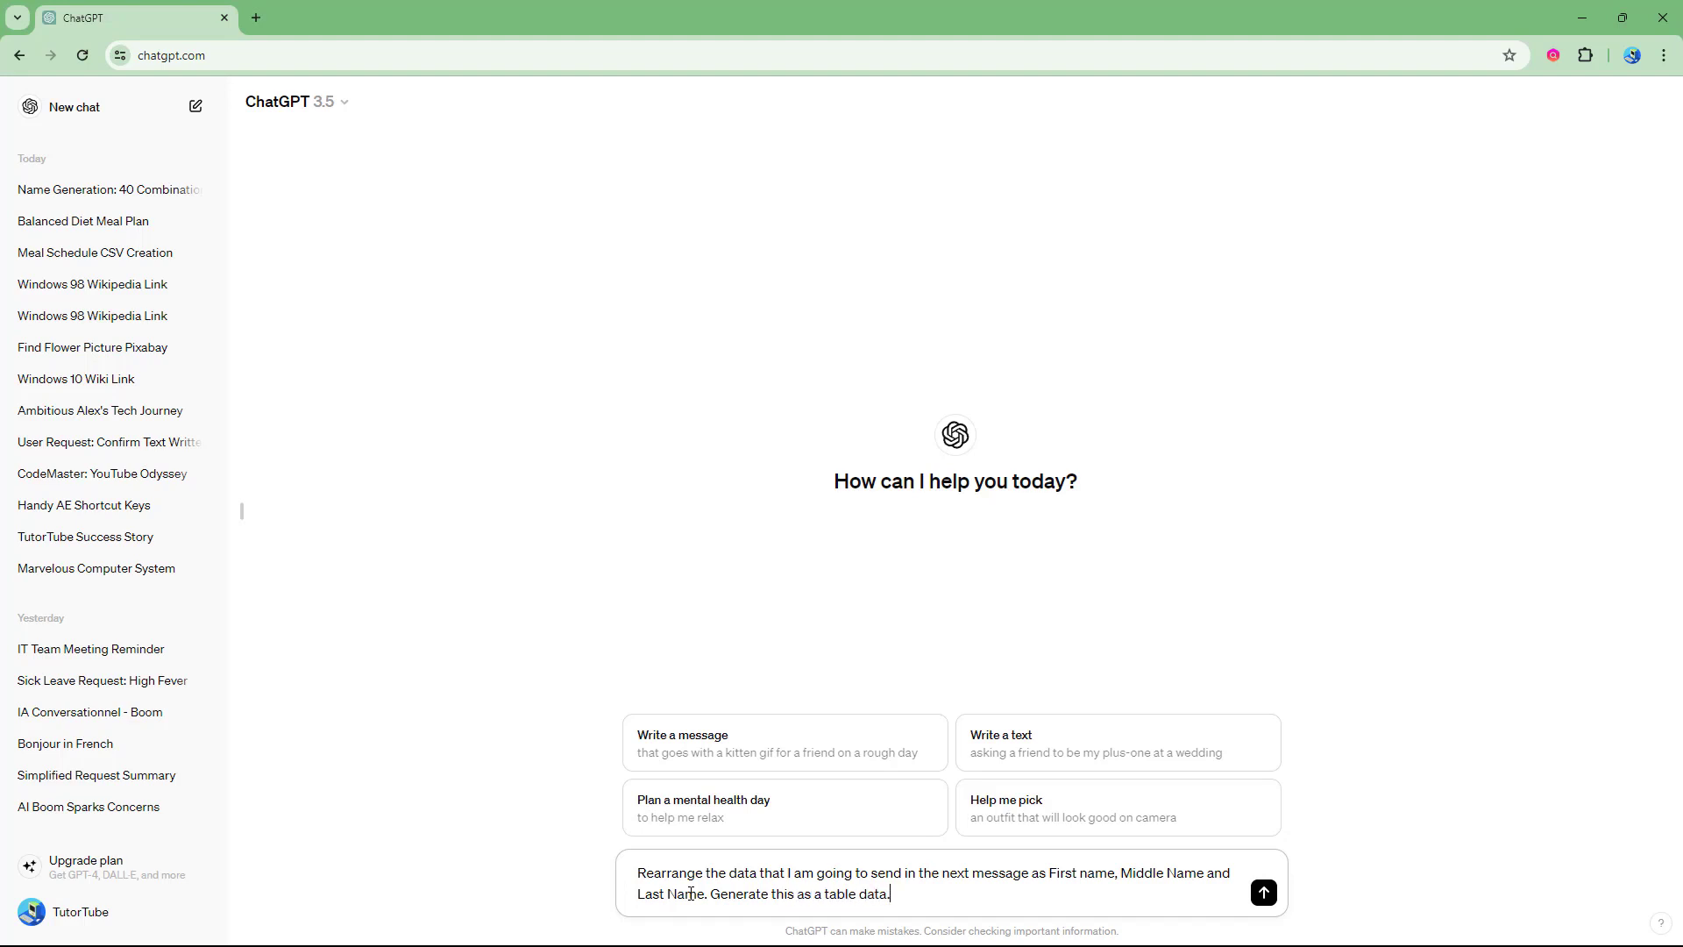
pyautogui.click(1263, 892)
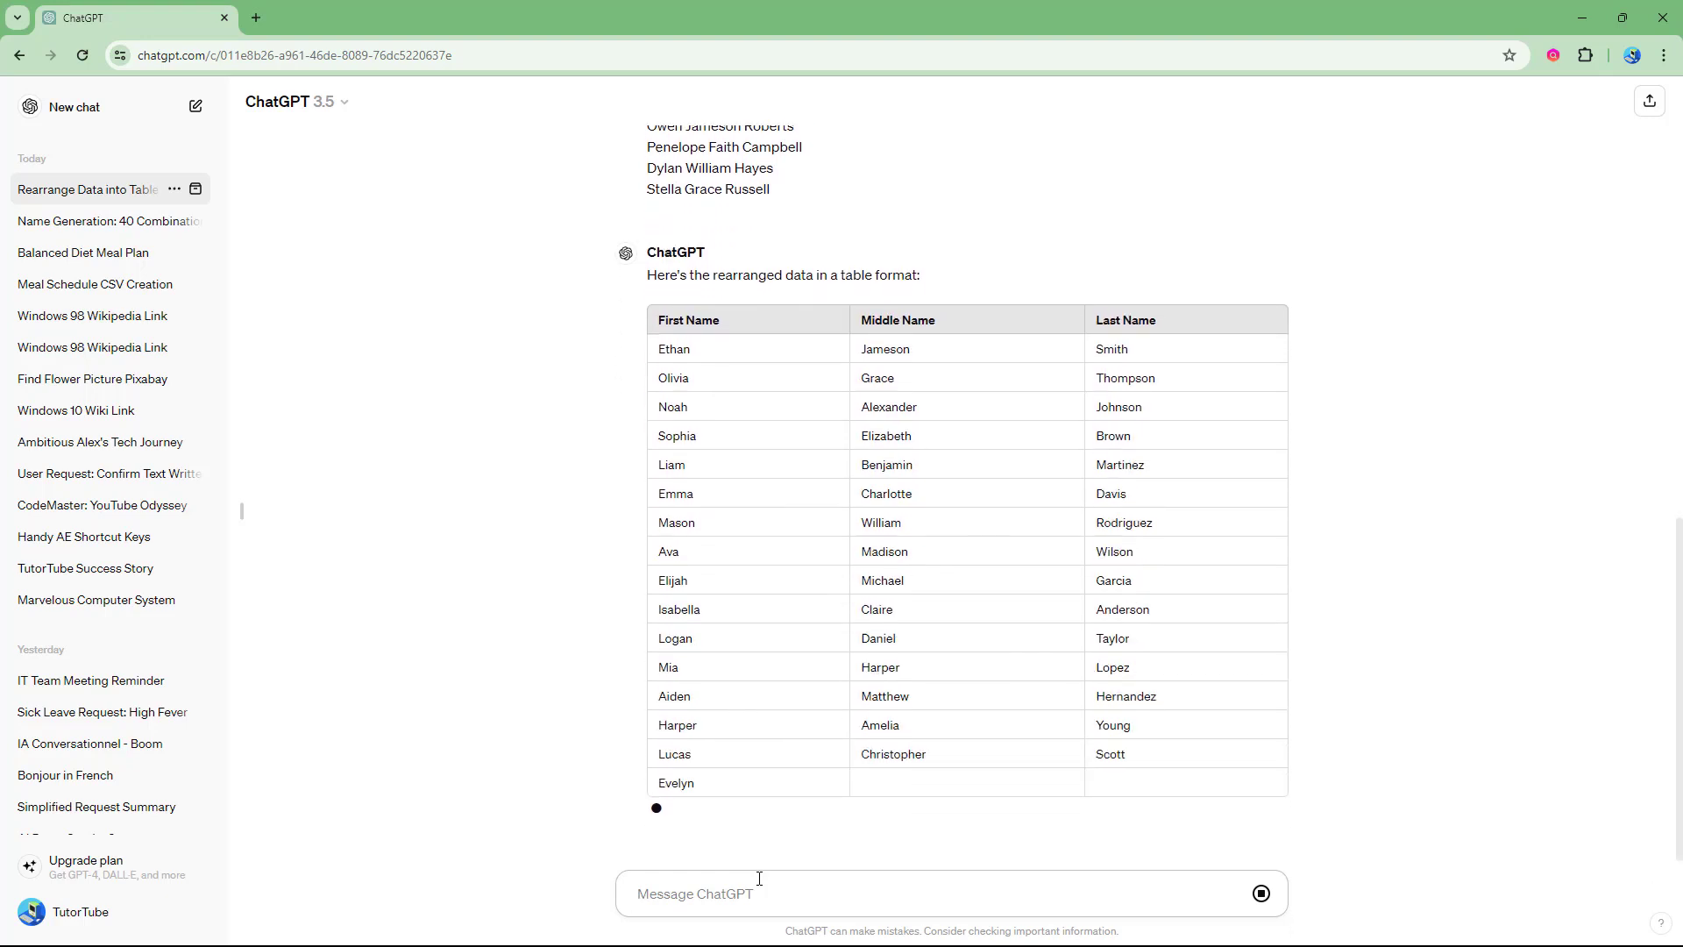
# Scroll through the generated First/Middle/Last Name table to its end at Stella Grace Russell
pyautogui.scroll(-3)
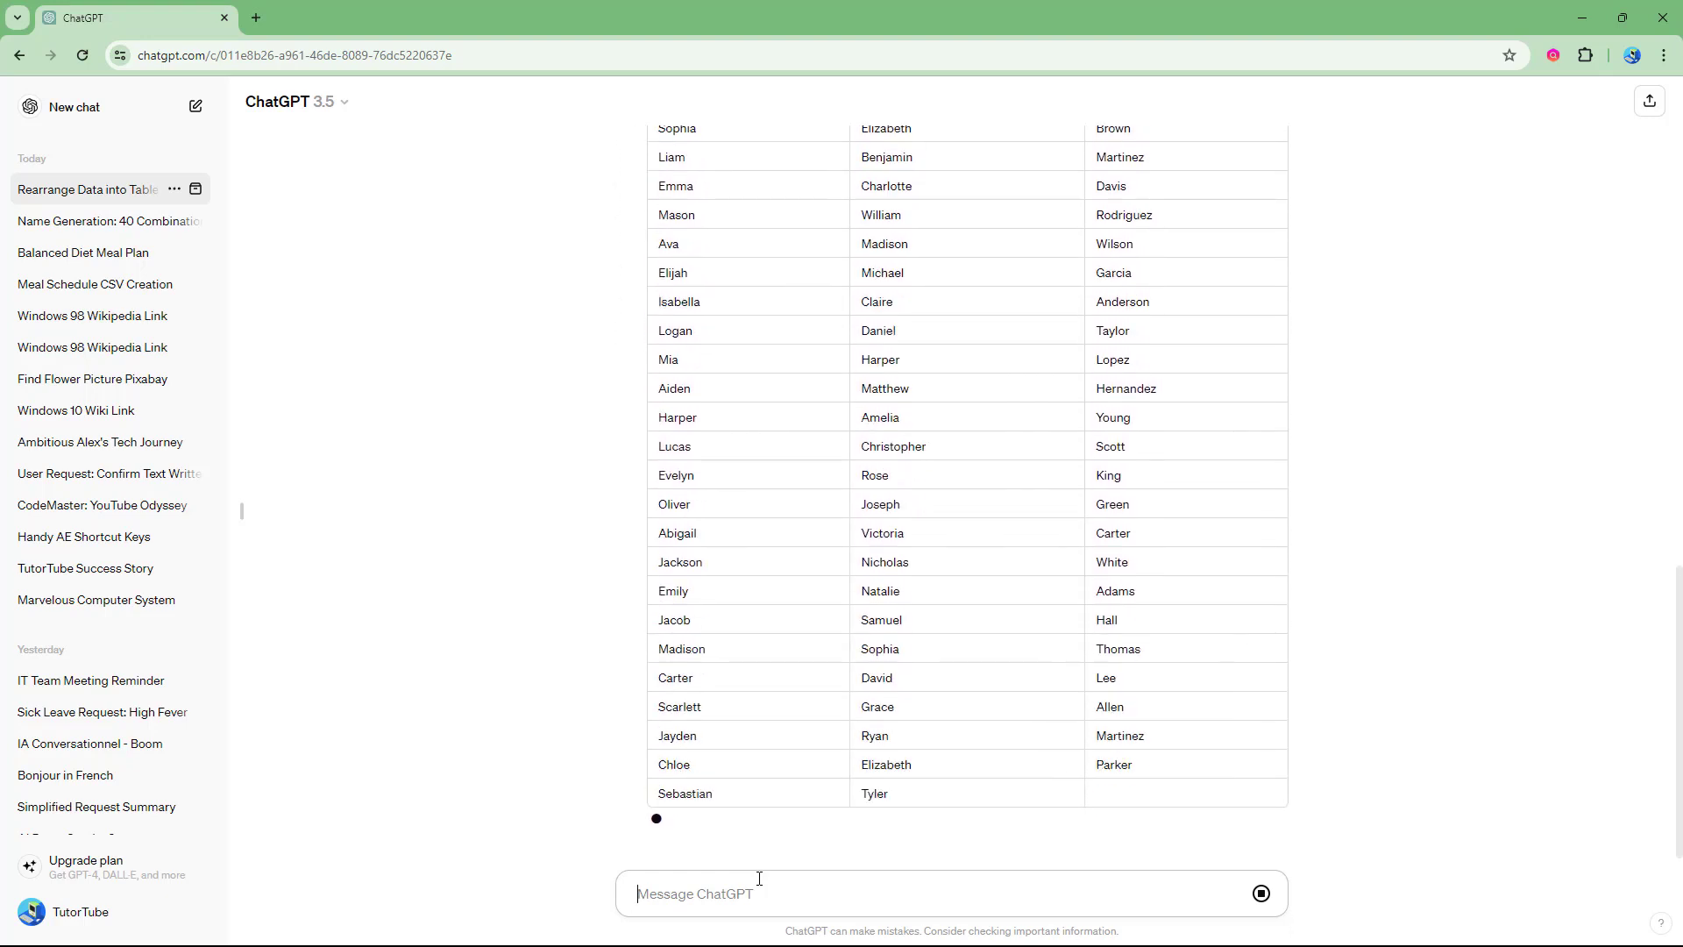
pyautogui.scroll(-3)
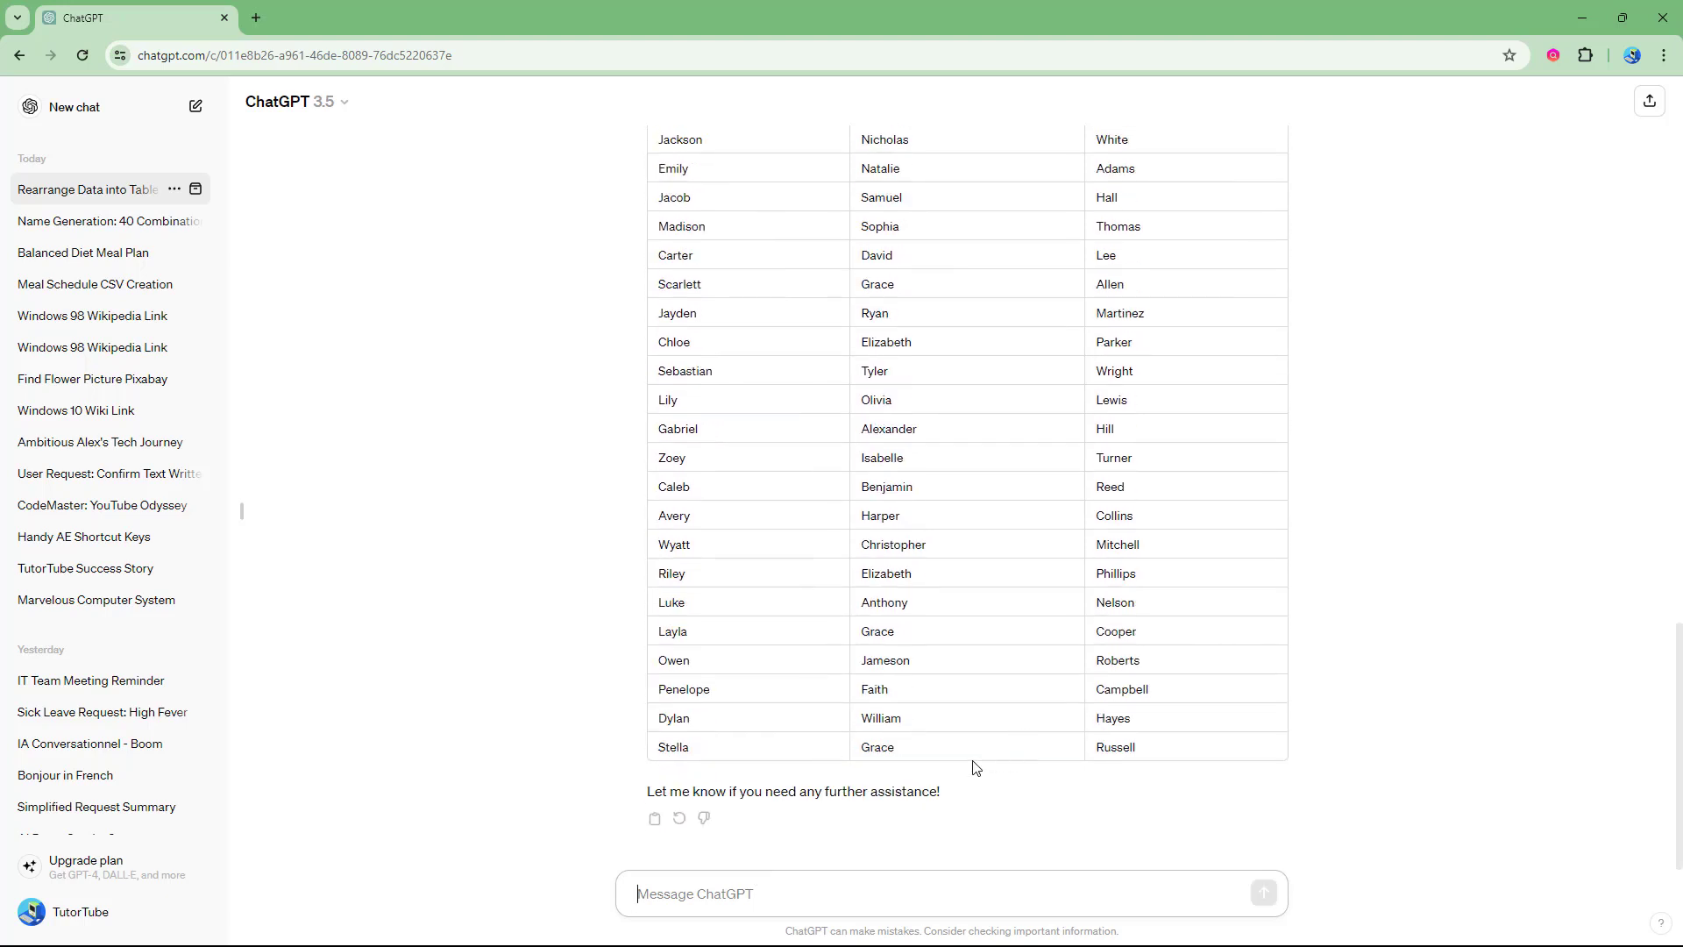
# Send a follow-up asking for a gender column based on the names plus ID numbers
pyautogui.write('based on the name')
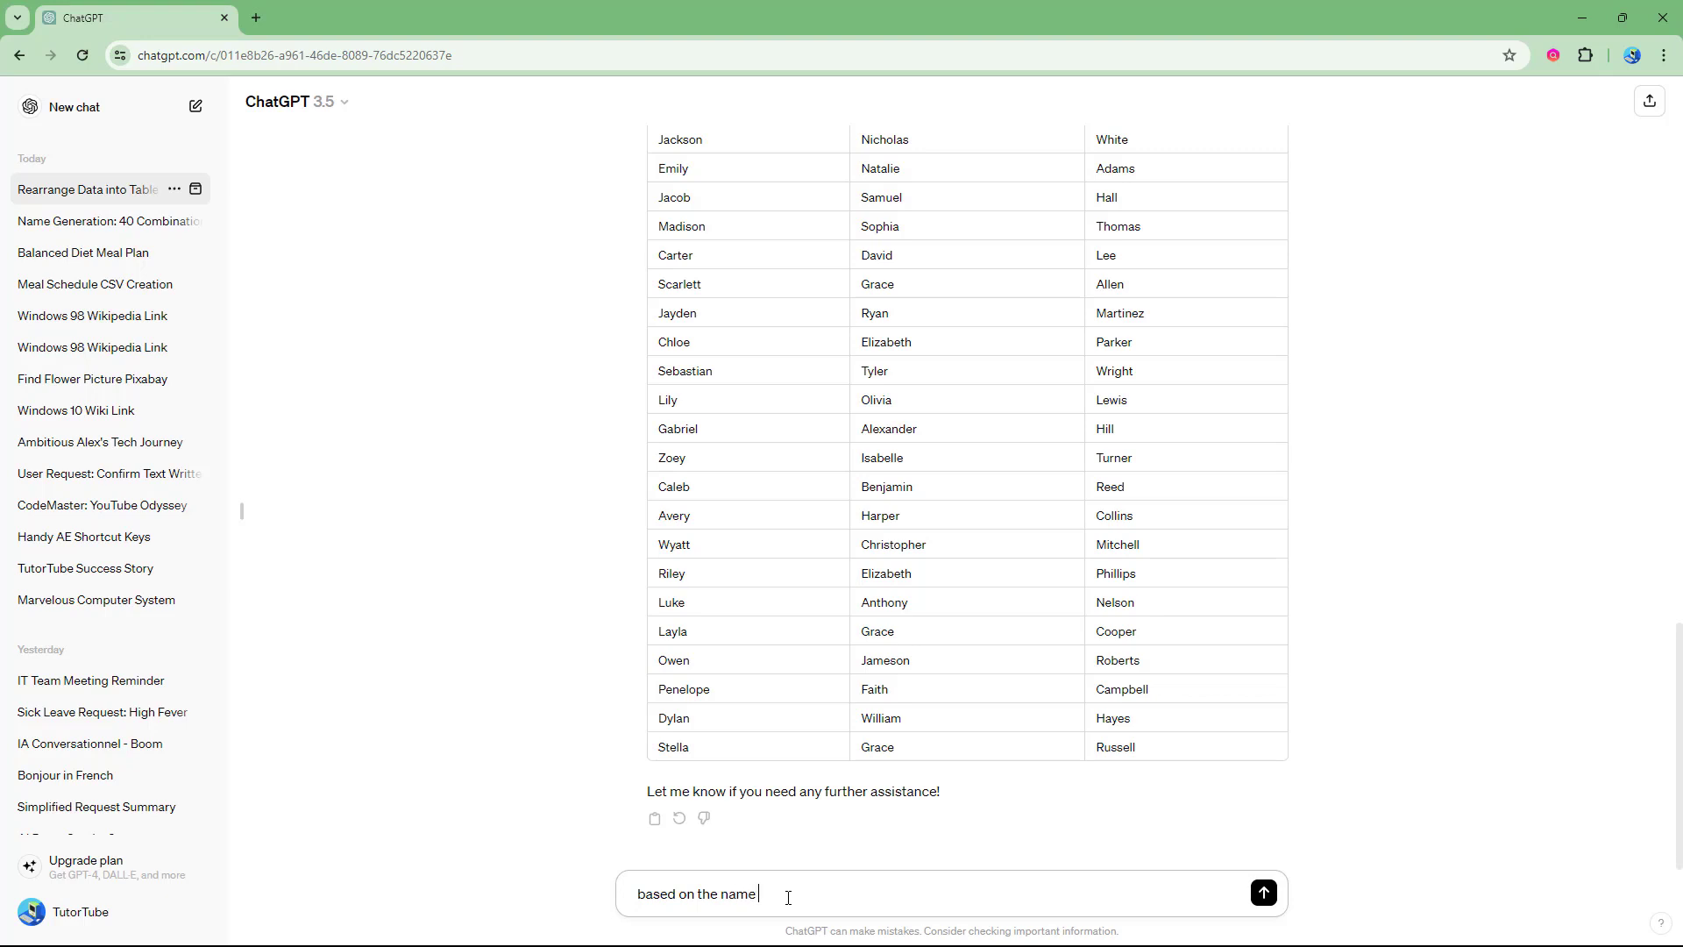
pyautogui.write(', add a')
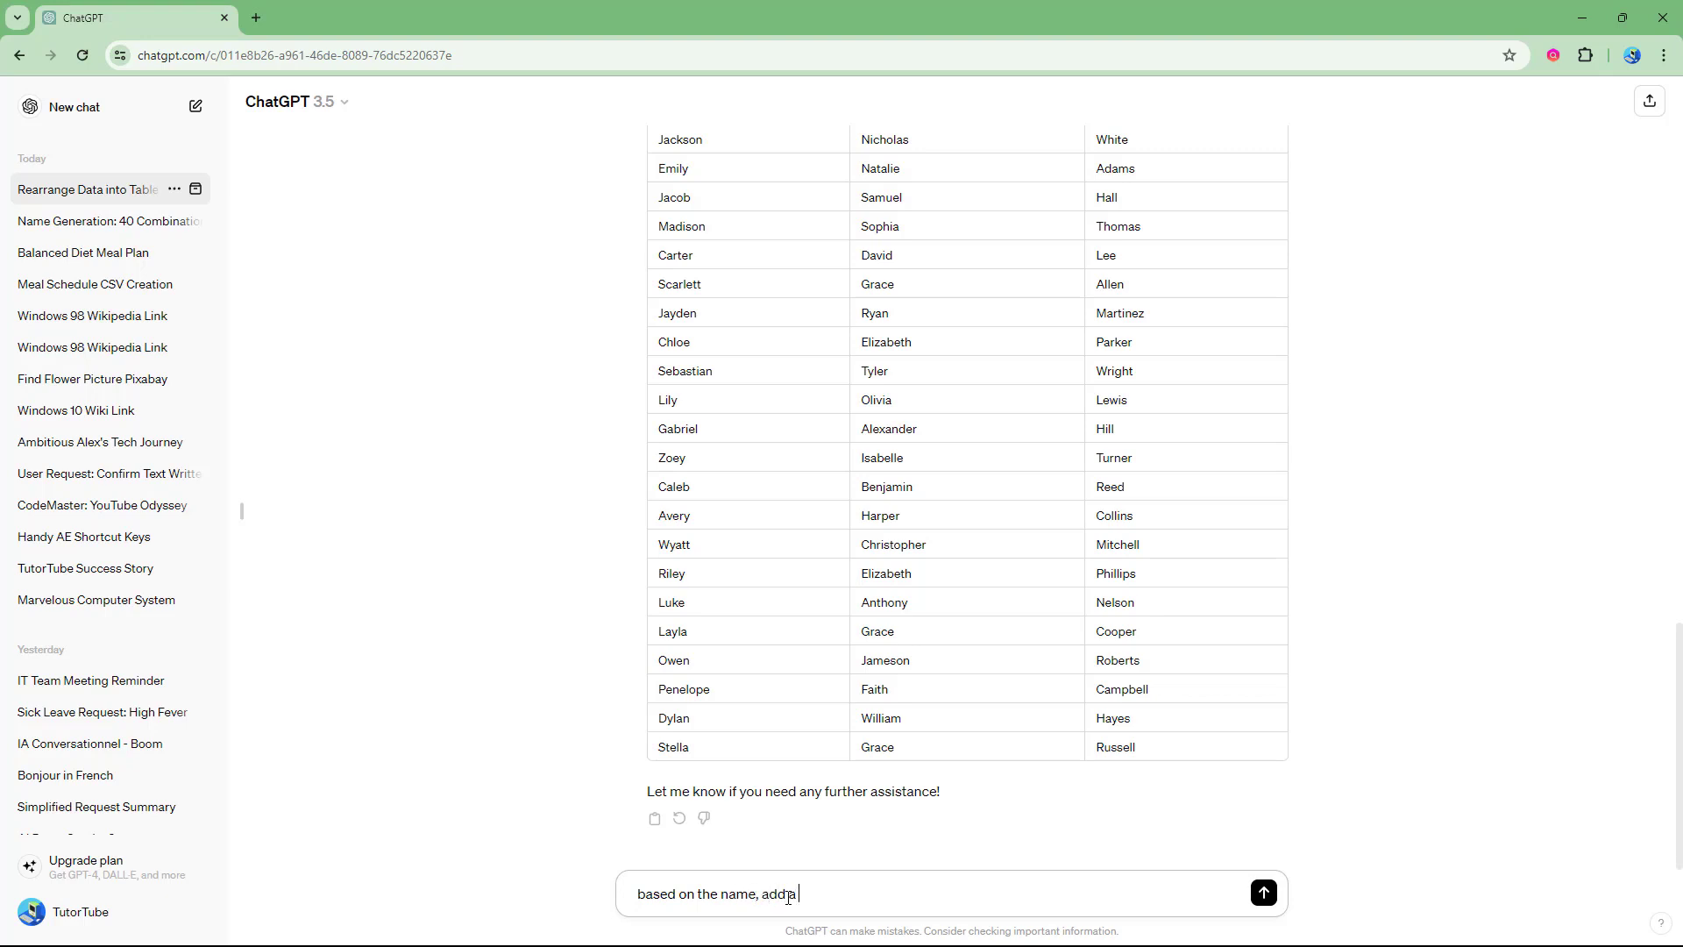
pyautogui.write('gender column a')
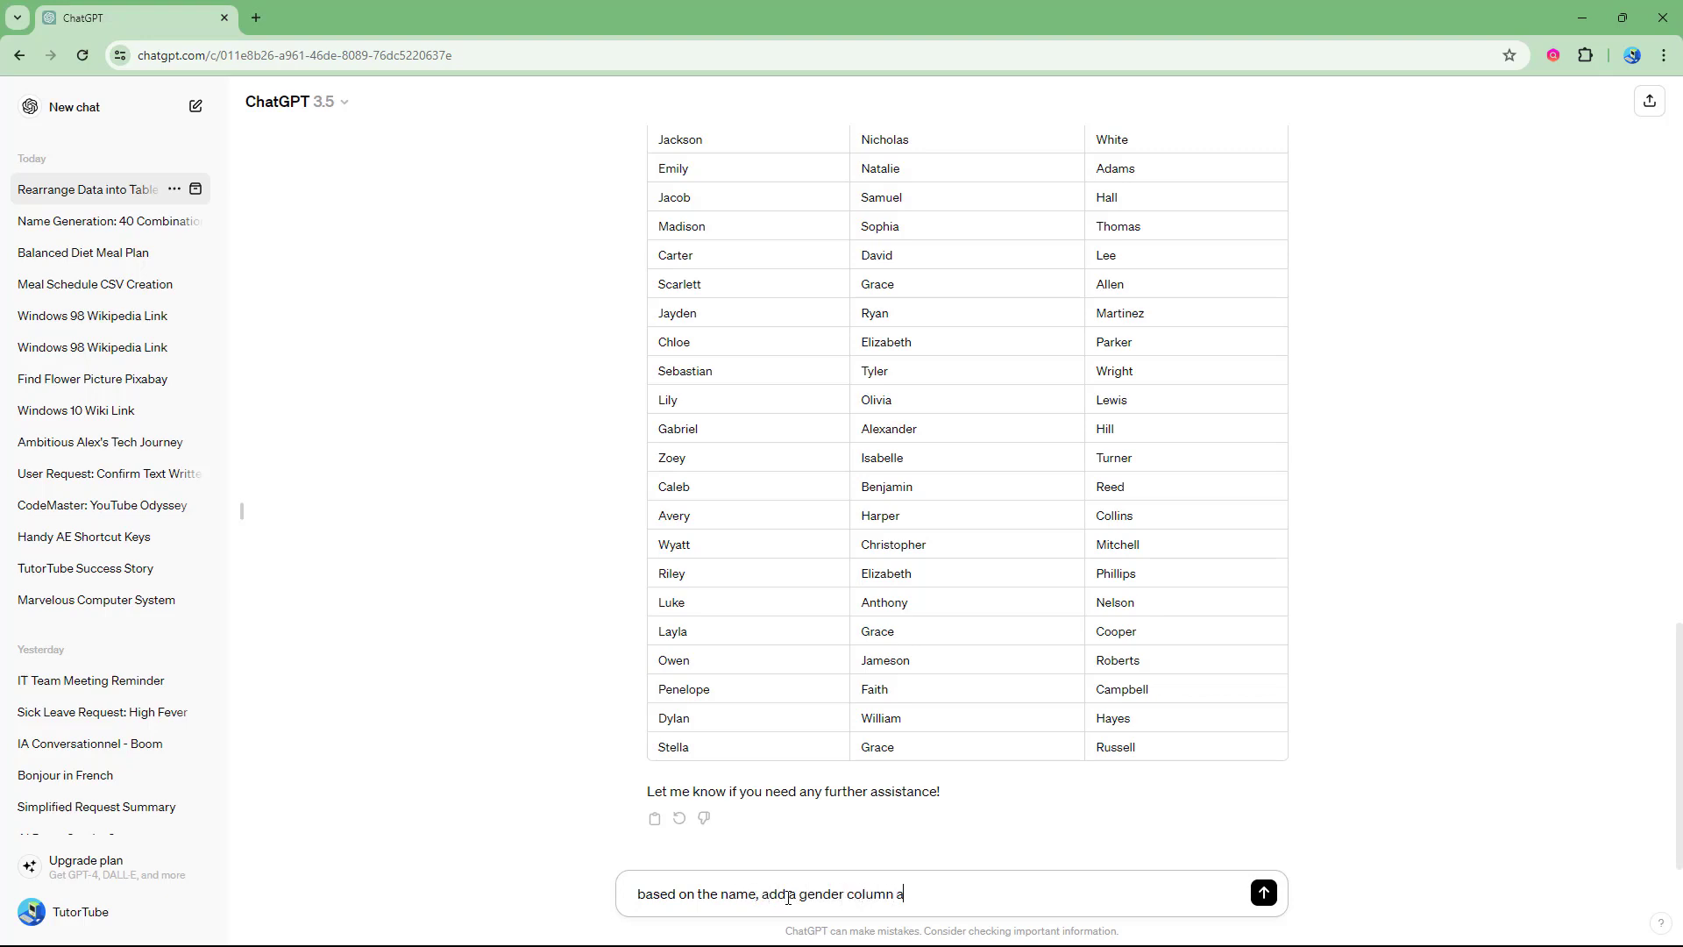
pyautogui.write('s well. and als')
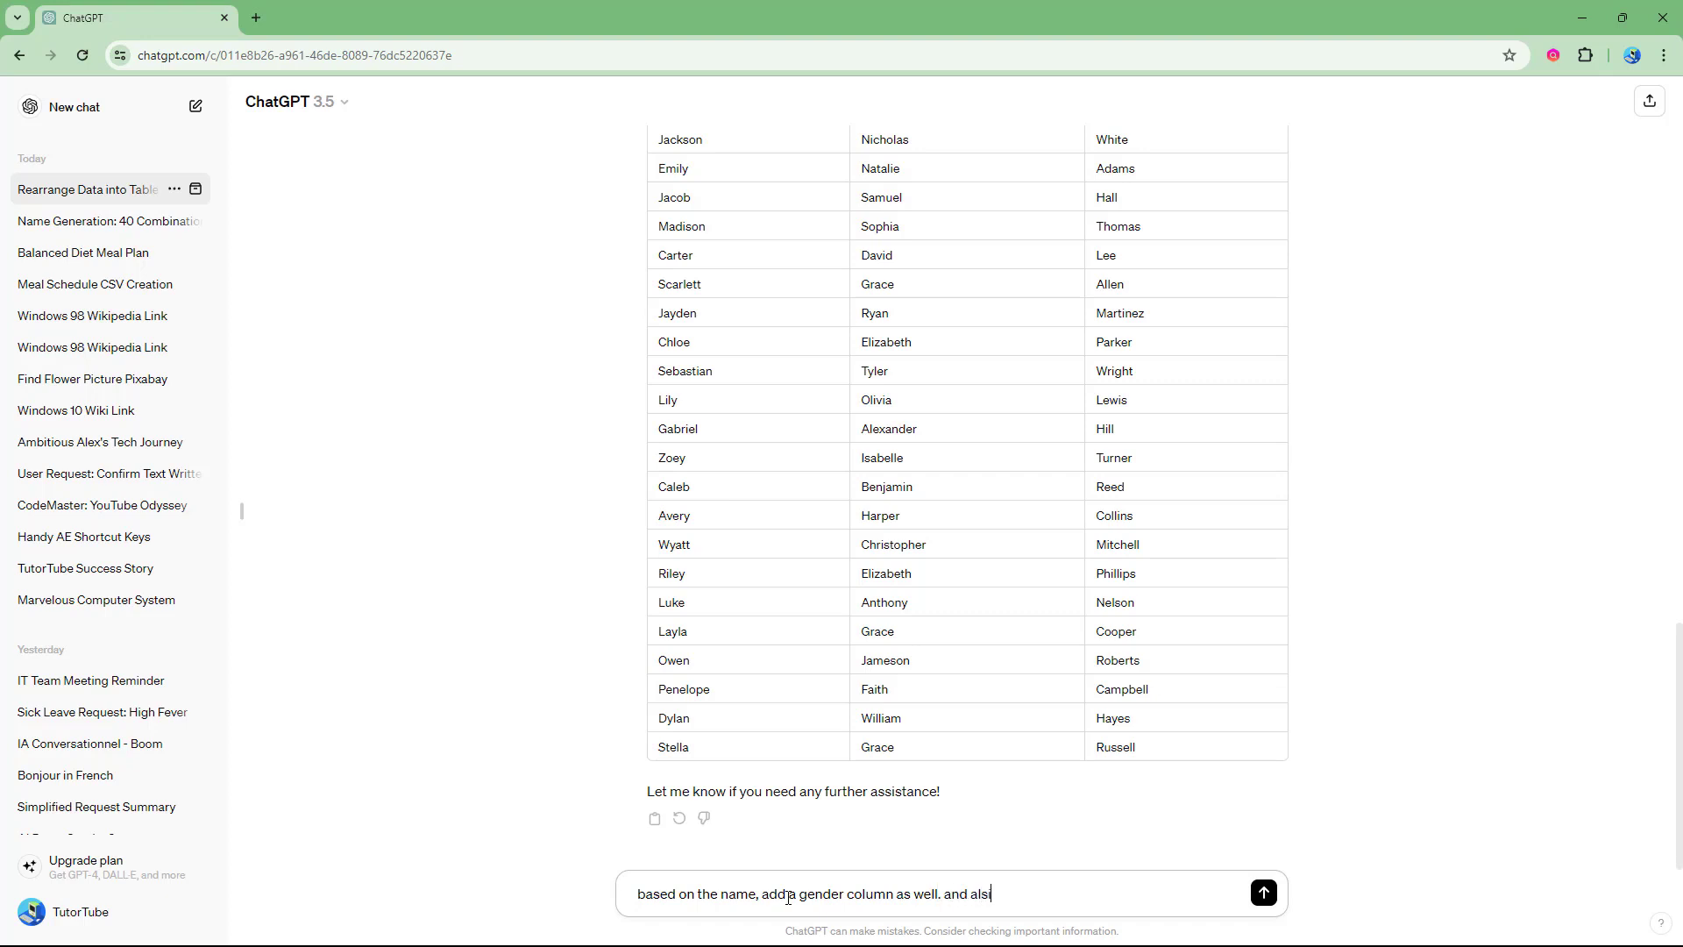
pyautogui.write('add in ID numbers')
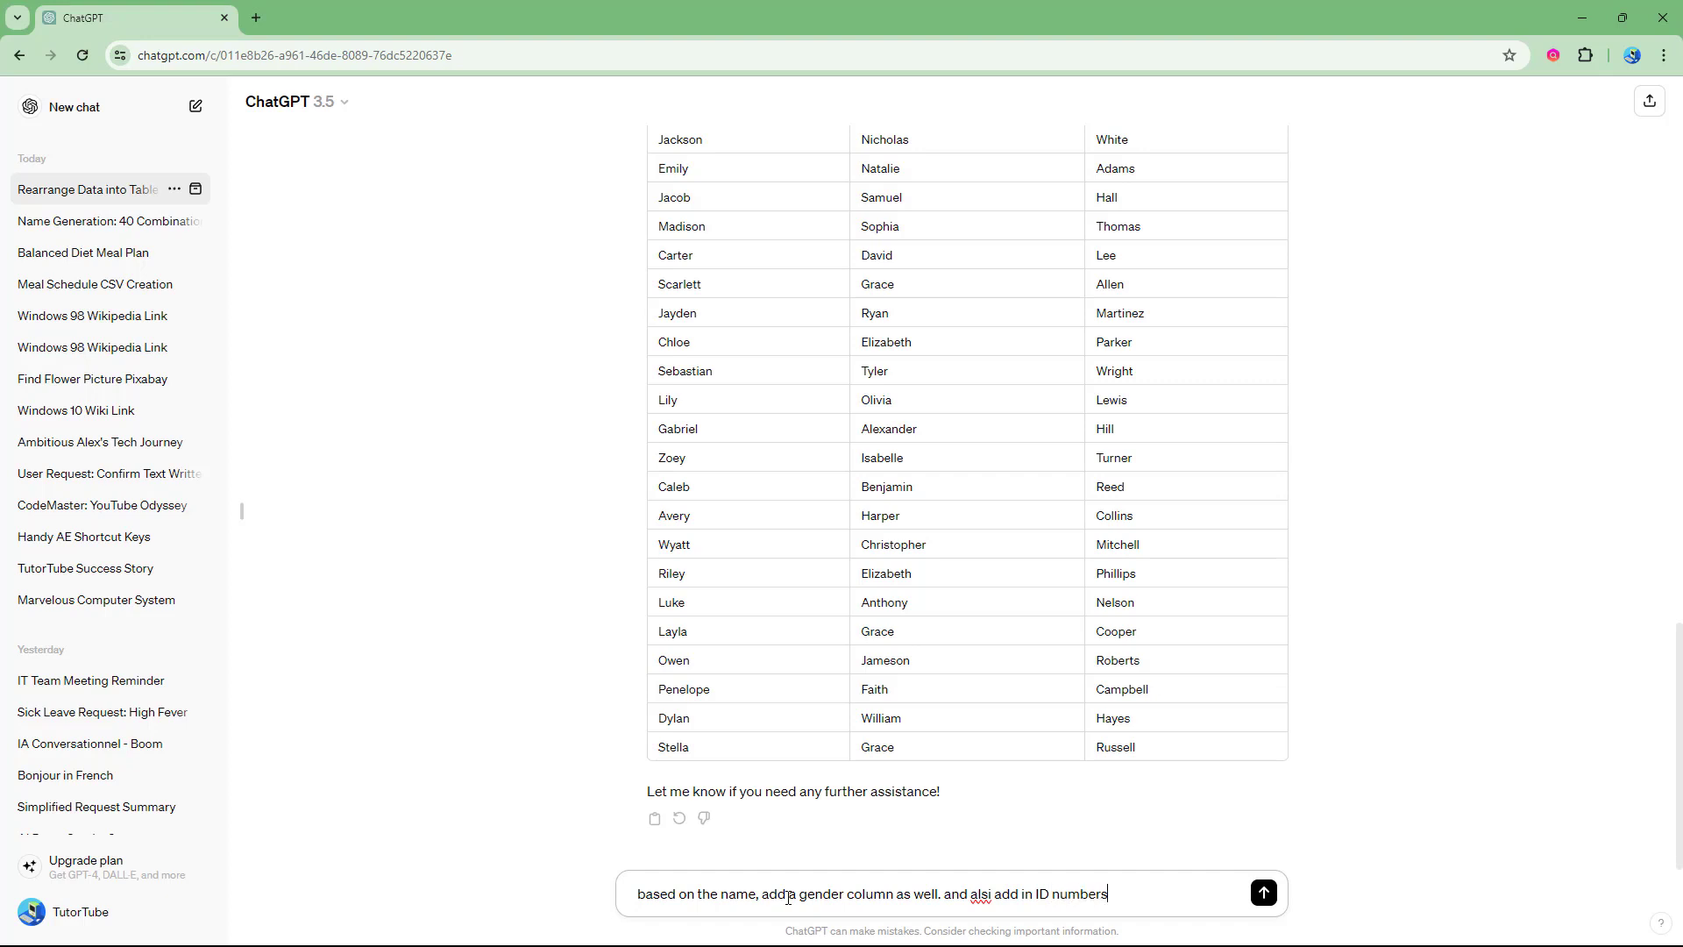
pyautogui.click(1264, 892)
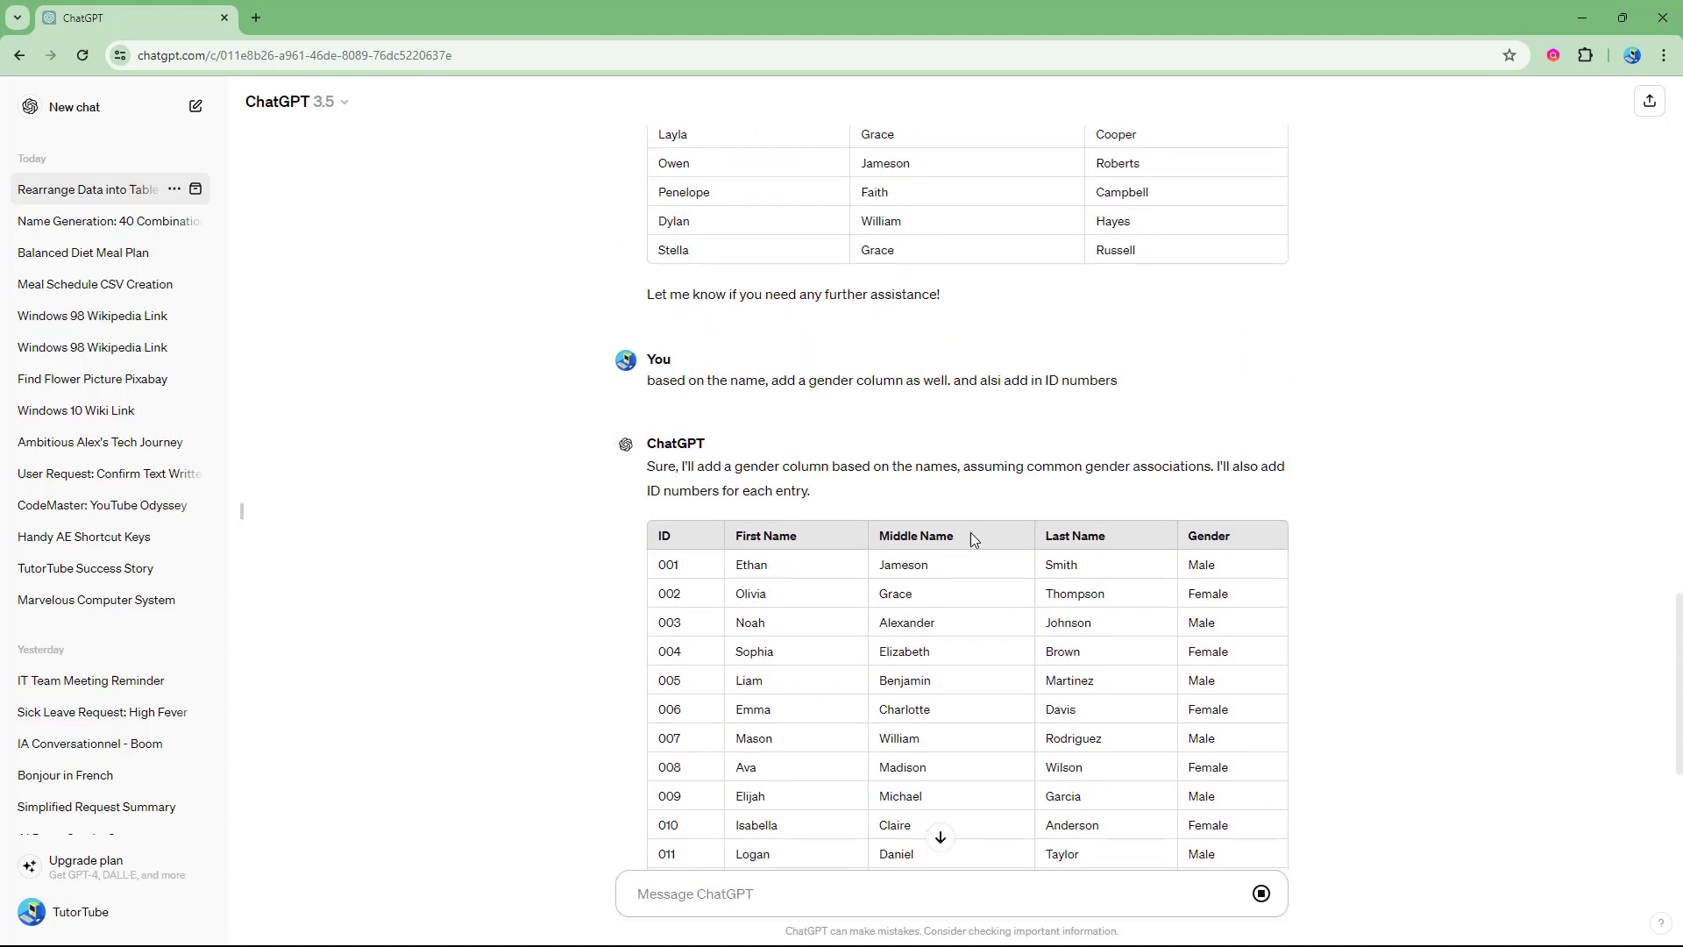
pyautogui.moveTo(799, 603)
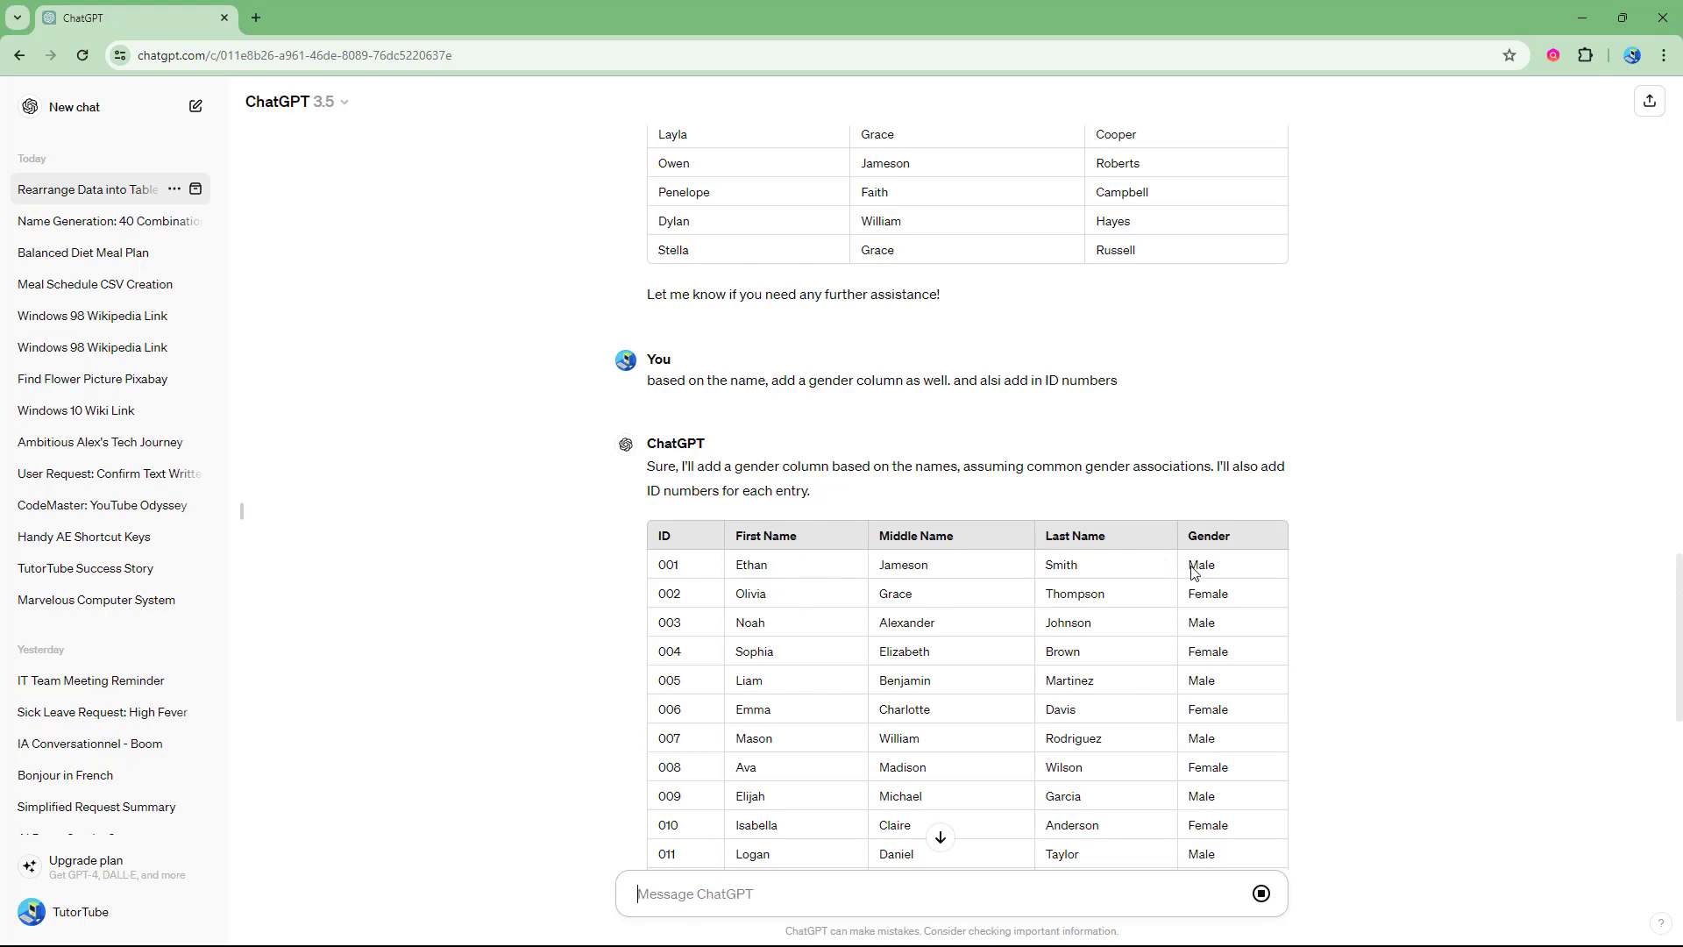
pyautogui.moveTo(819, 601)
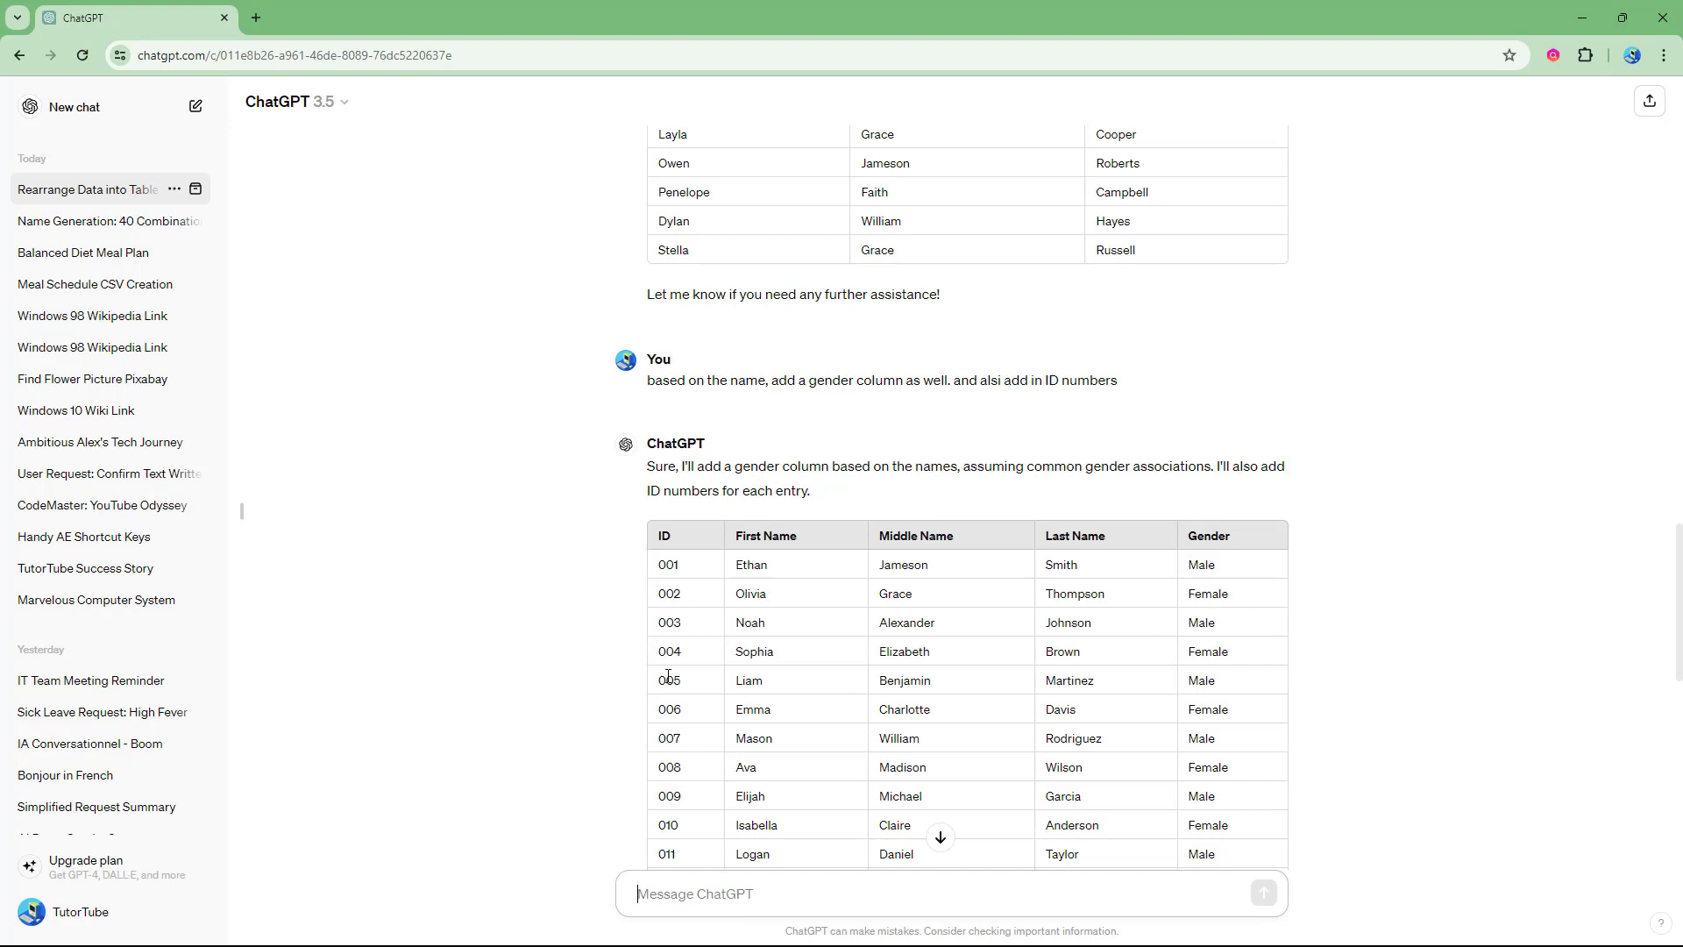
pyautogui.moveTo(806, 666)
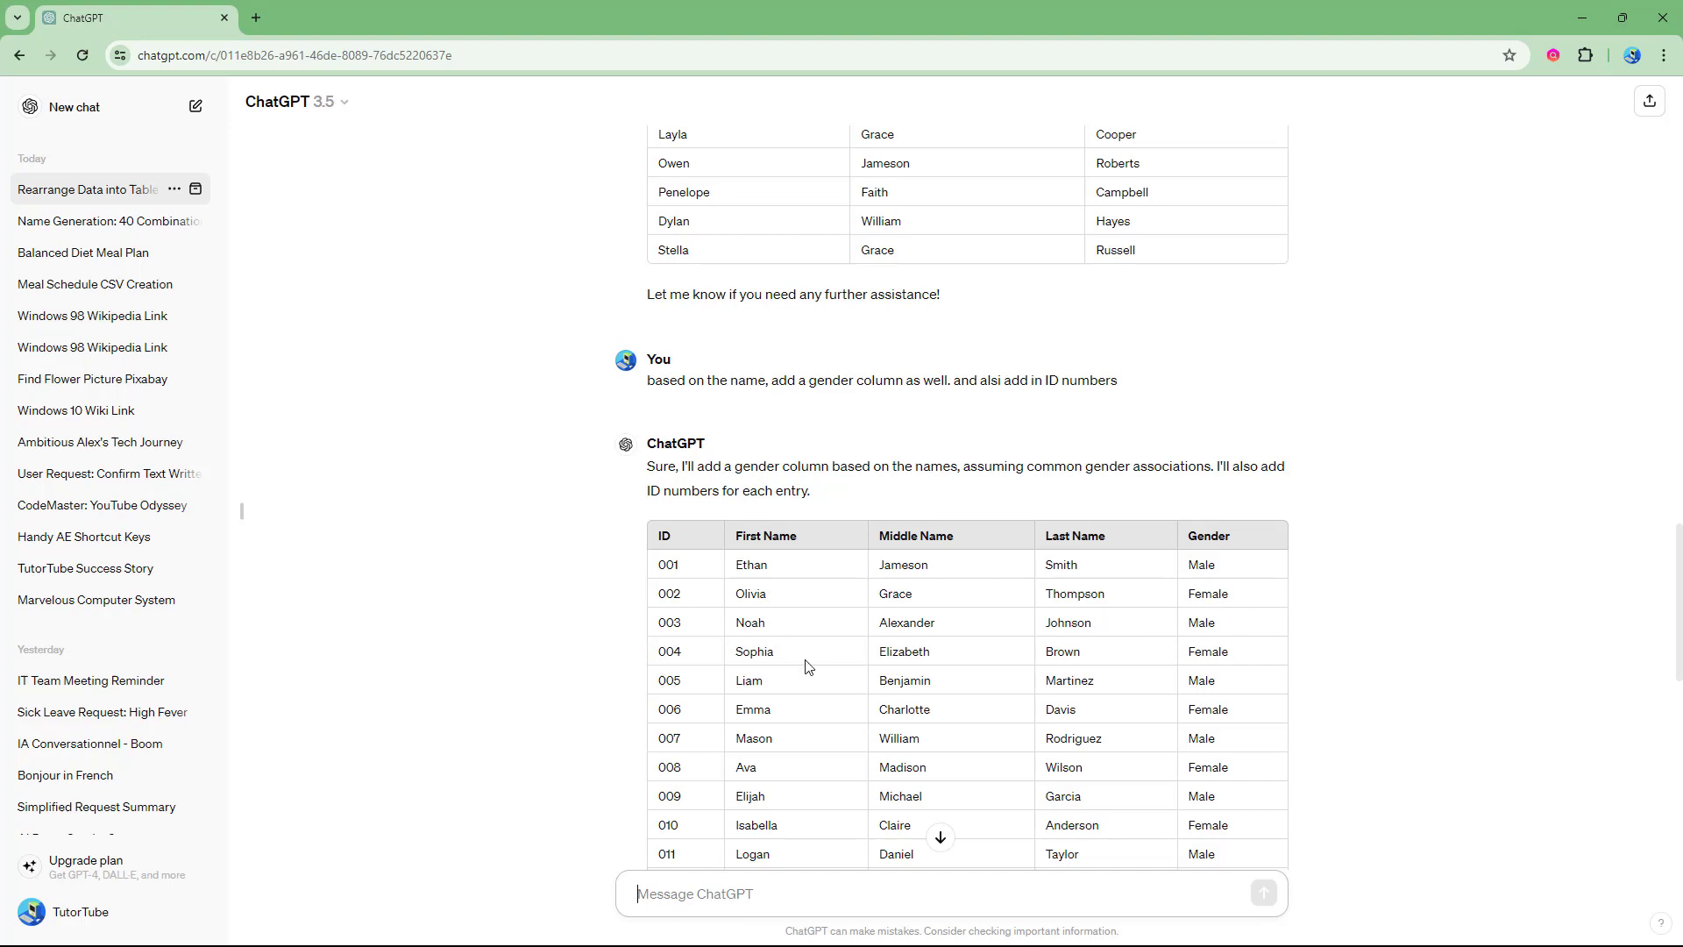
pyautogui.moveTo(749, 678)
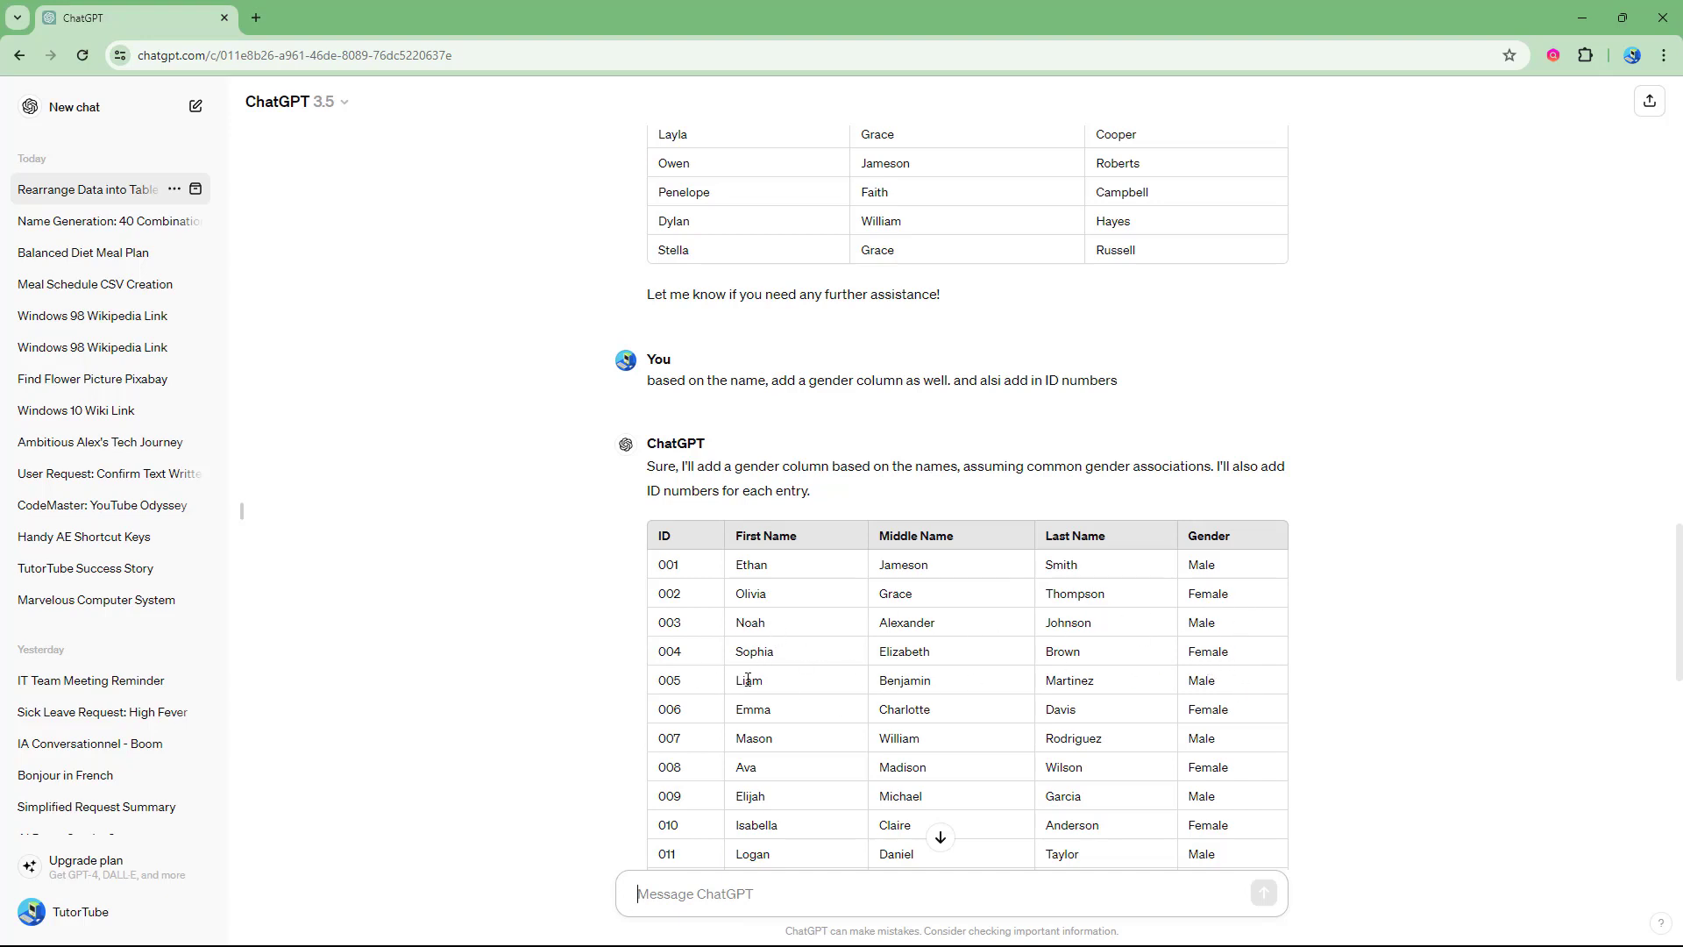
pyautogui.moveTo(1241, 687)
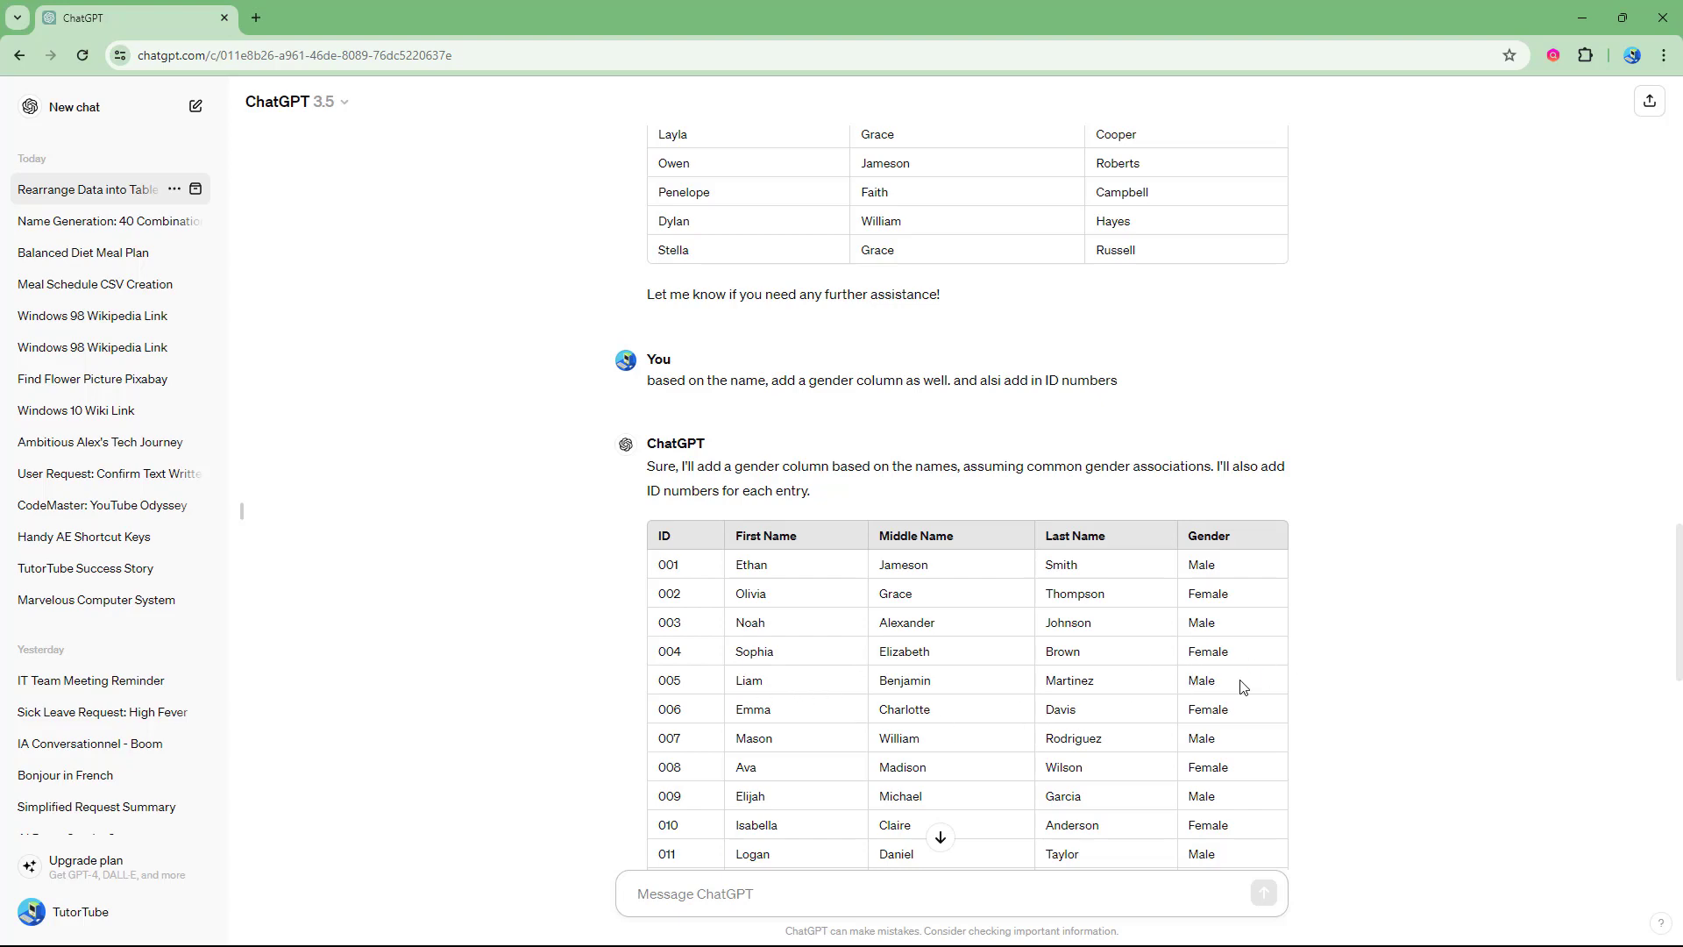
# Scroll through the revised ID/First/Middle/Last/Gender table down to row 040
pyautogui.scroll(-3)
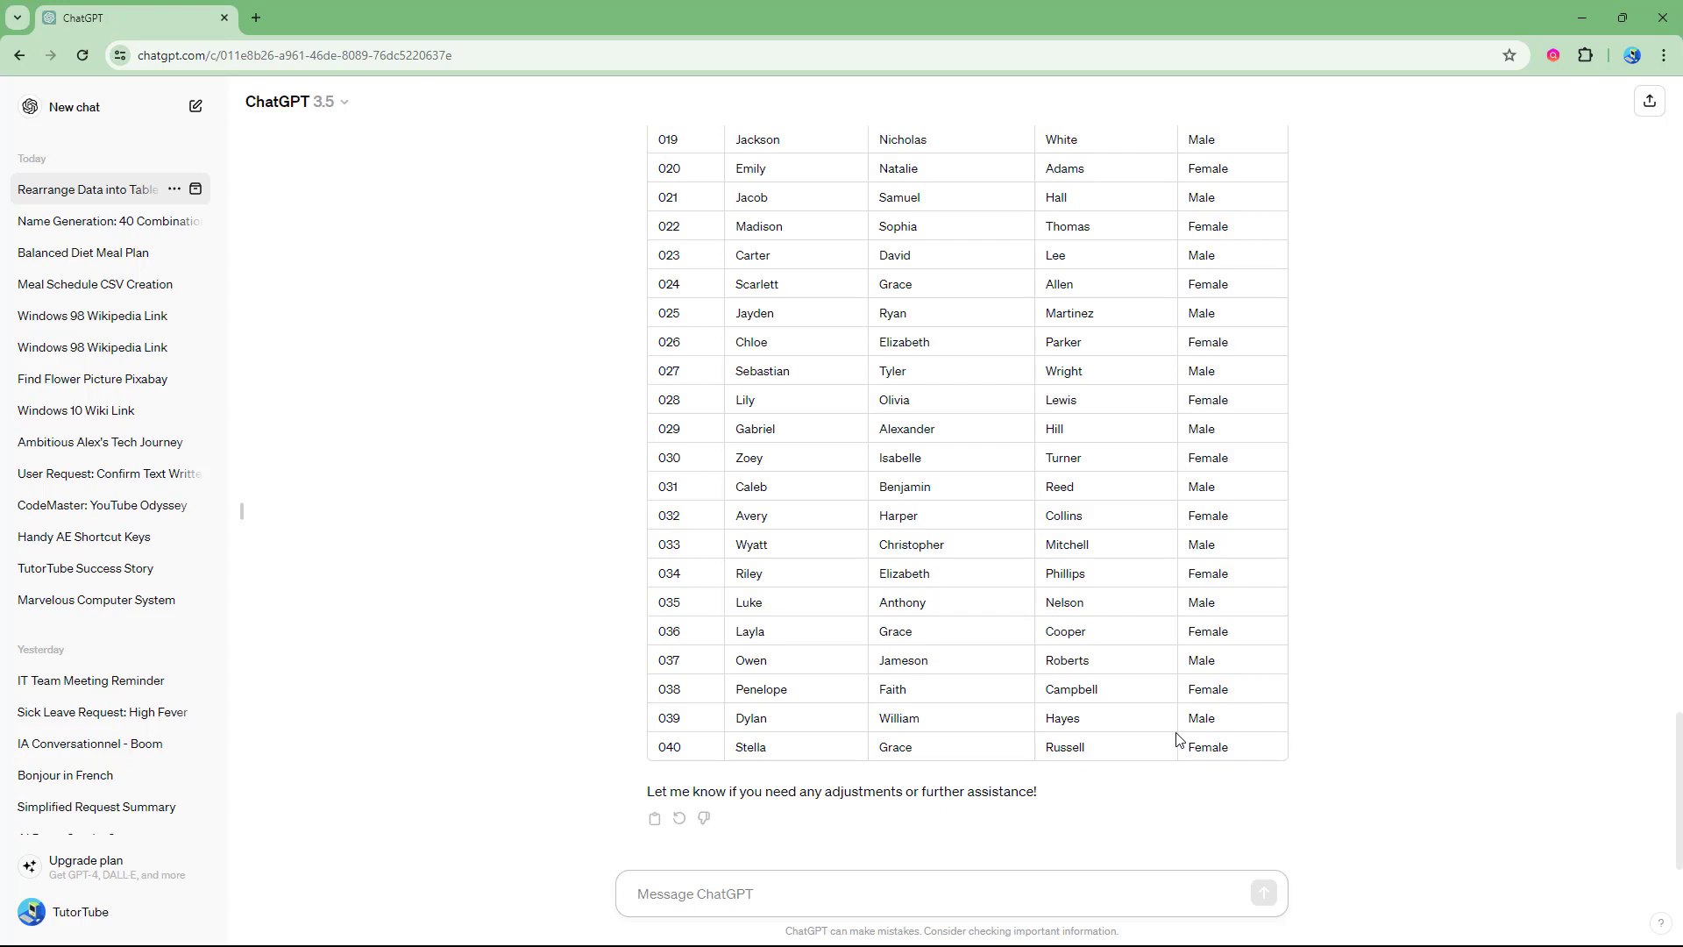
pyautogui.moveTo(854, 683)
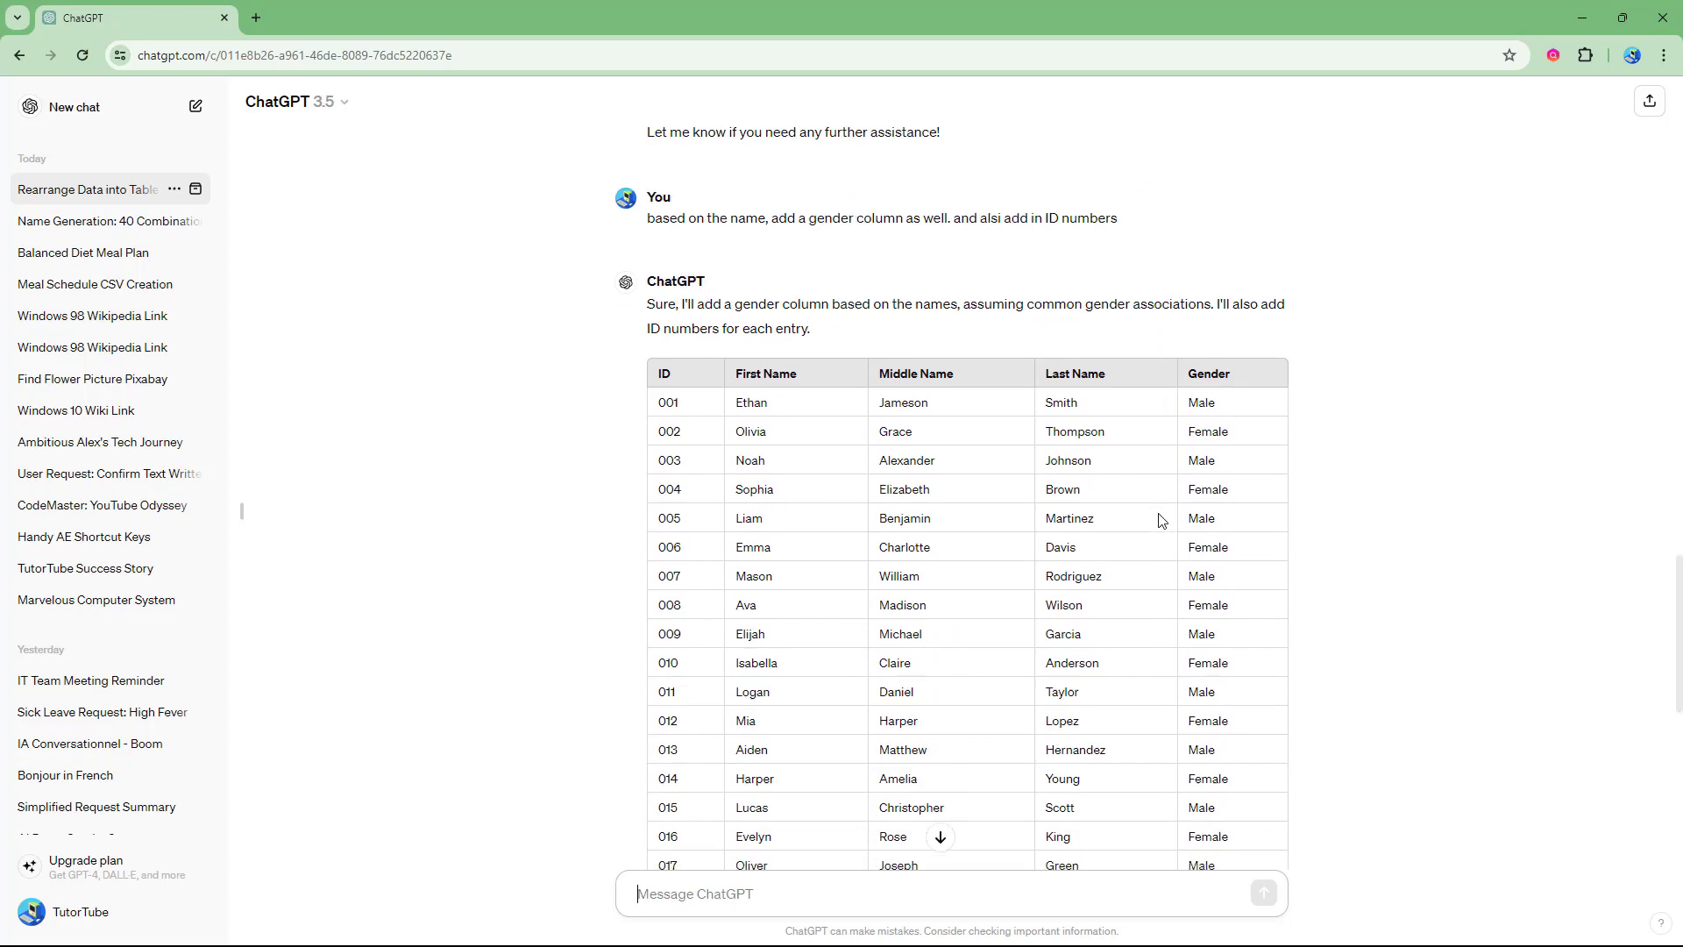
pyautogui.scroll(-3)
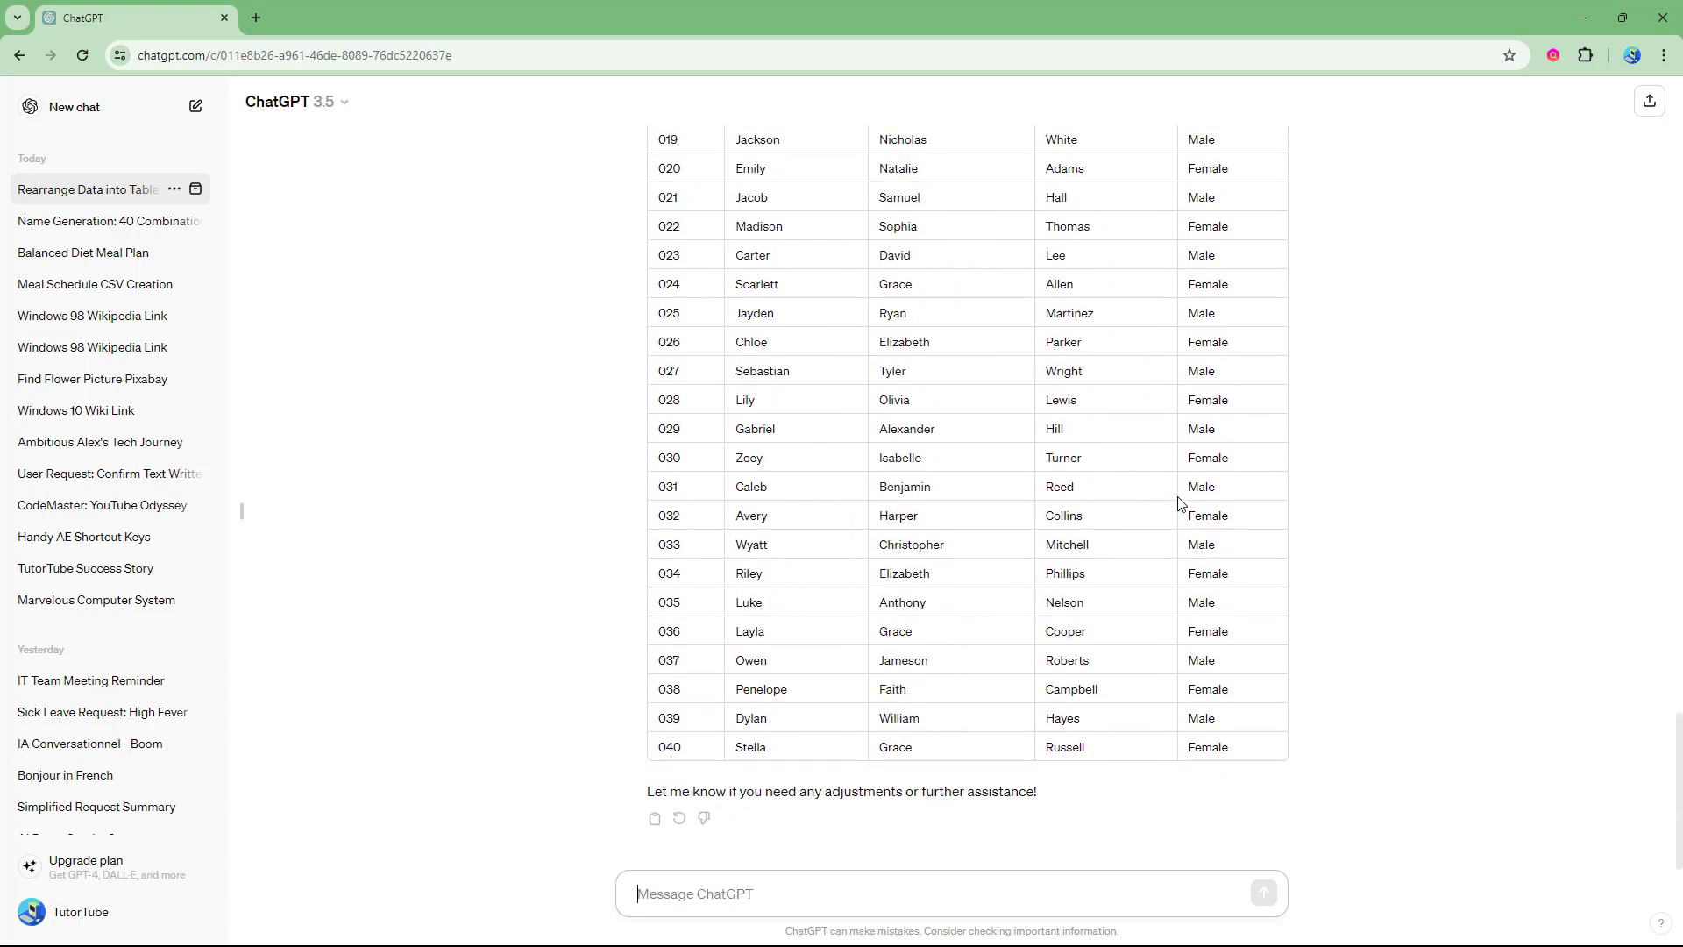